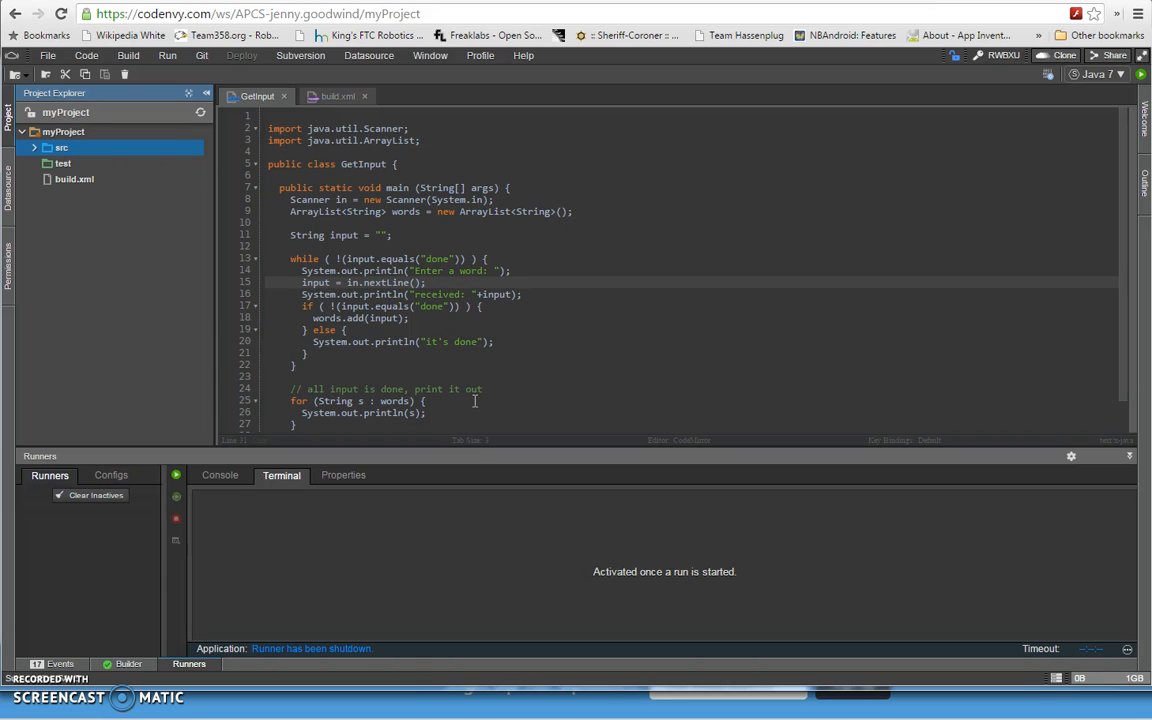
{"action": "mouse_move", "coordinate": [433, 341]}
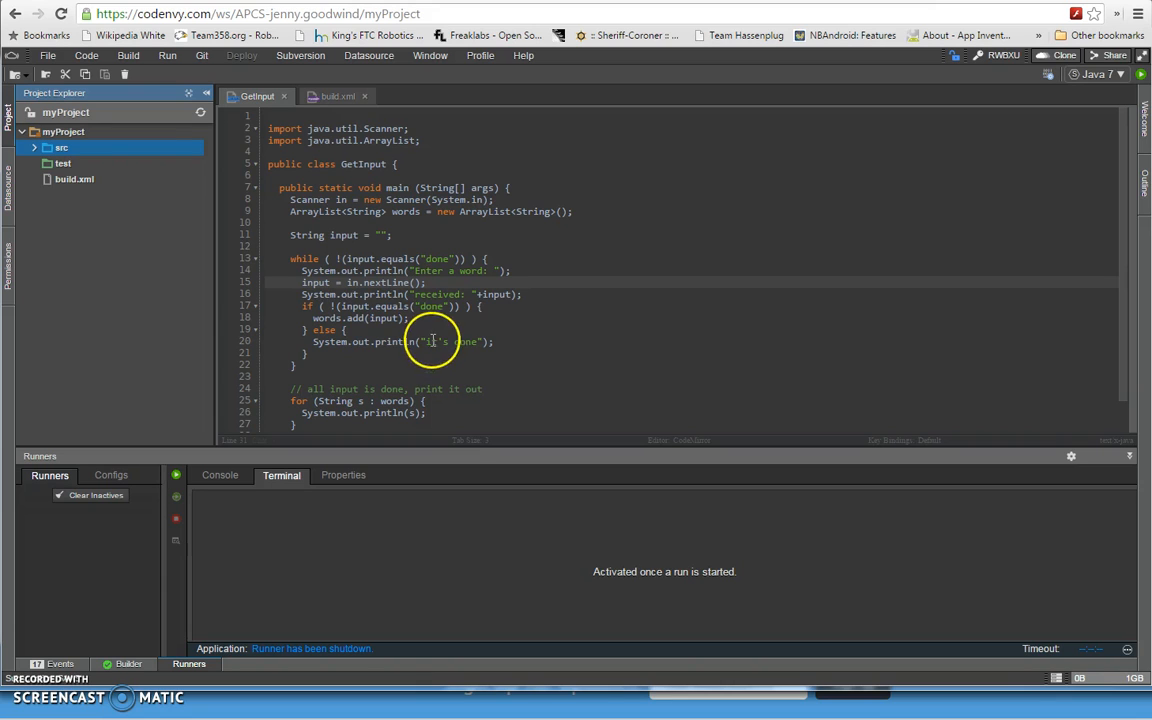
{"action": "mouse_move", "coordinate": [245, 240]}
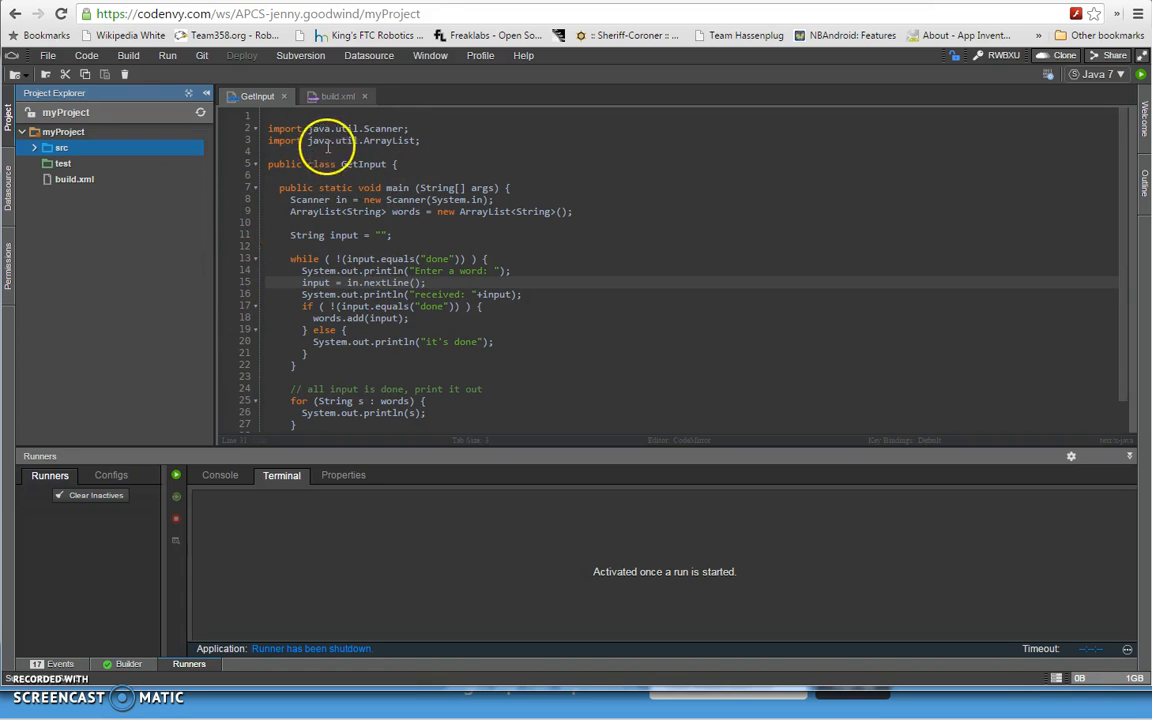
Step: Build myProject from the Build menu and enlarge the editor above the builder log
{"action": "double_click", "coordinate": [358, 128]}
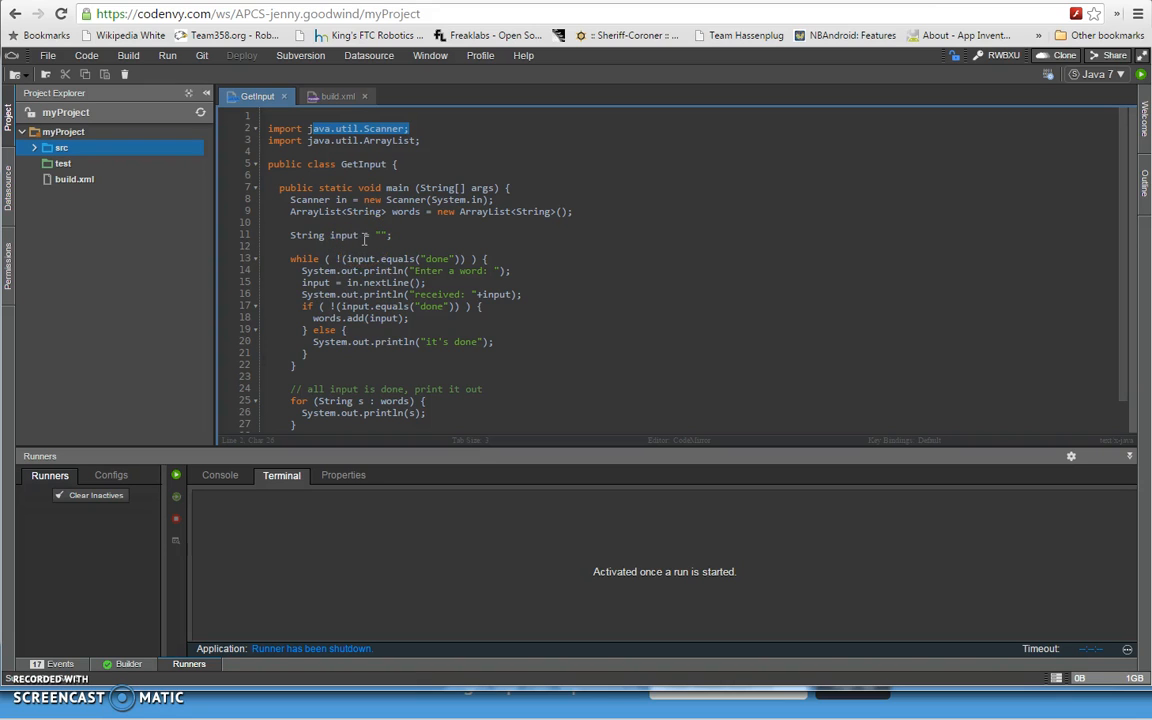
{"action": "mouse_move", "coordinate": [399, 505]}
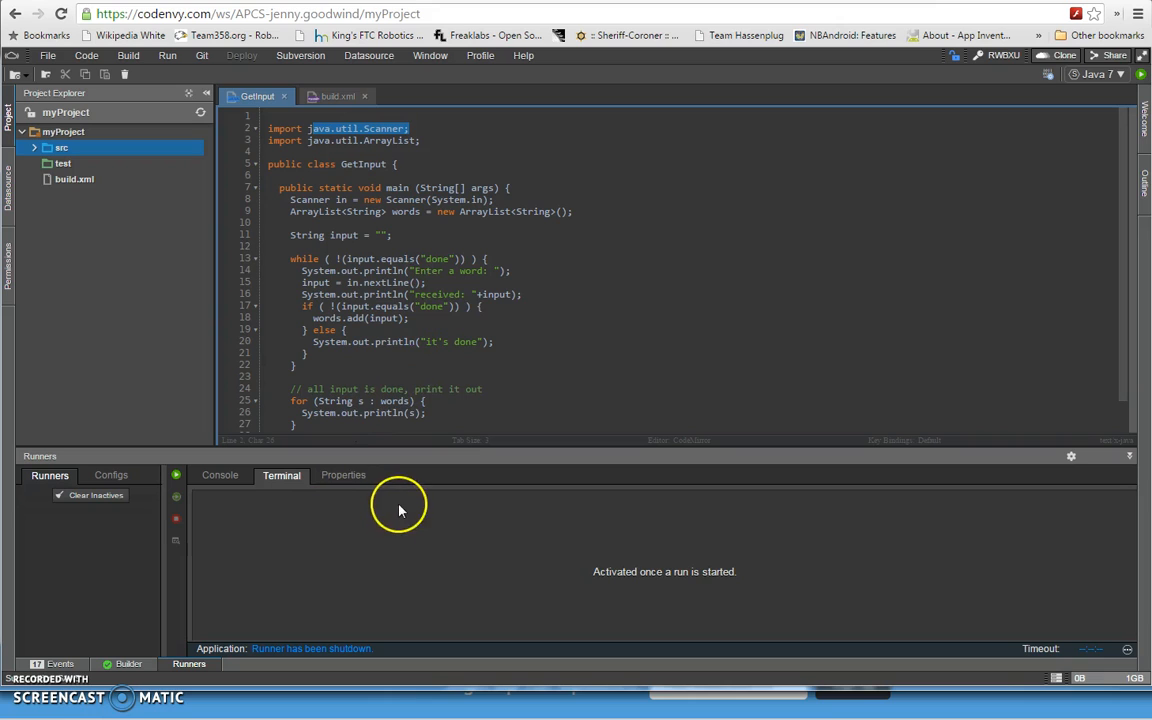
{"action": "mouse_move", "coordinate": [405, 548]}
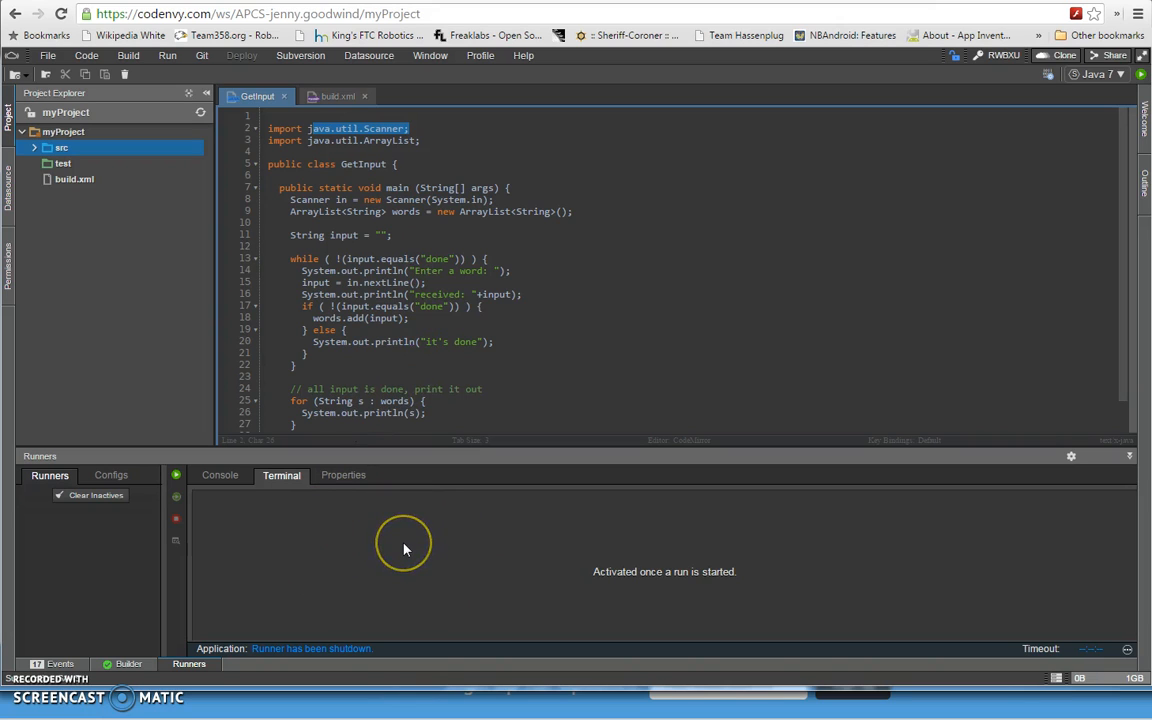
{"action": "mouse_move", "coordinate": [395, 548]}
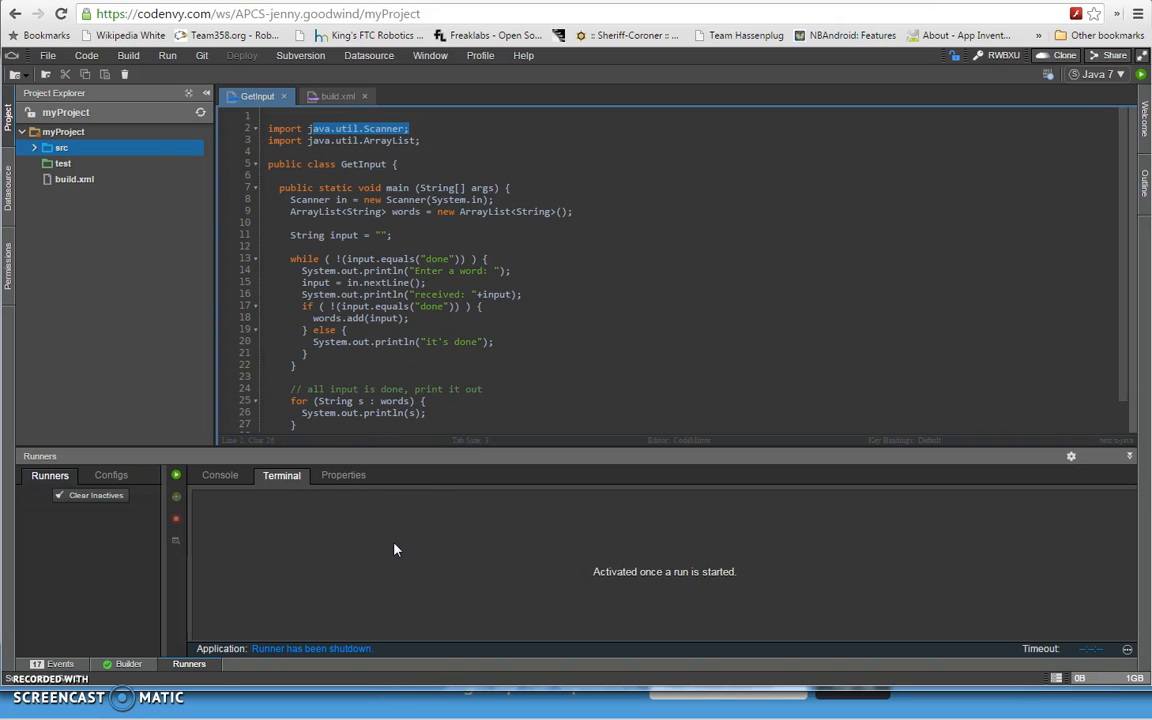
{"action": "mouse_move", "coordinate": [360, 548]}
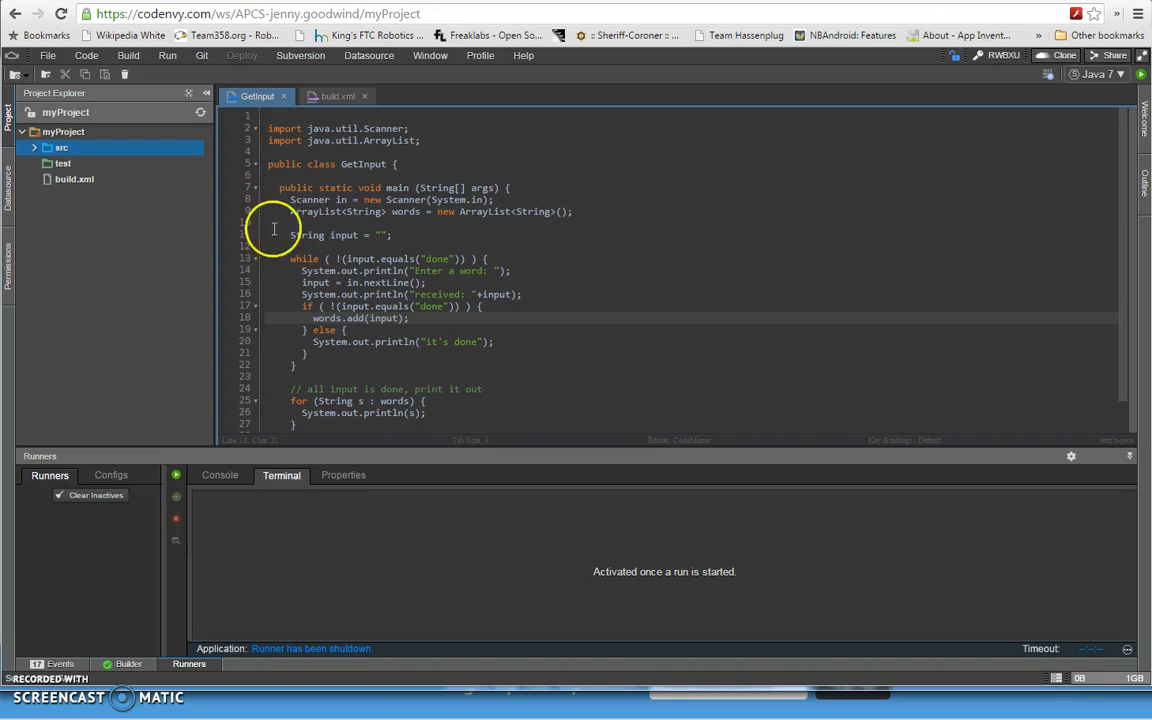
{"action": "left_click", "coordinate": [128, 55]}
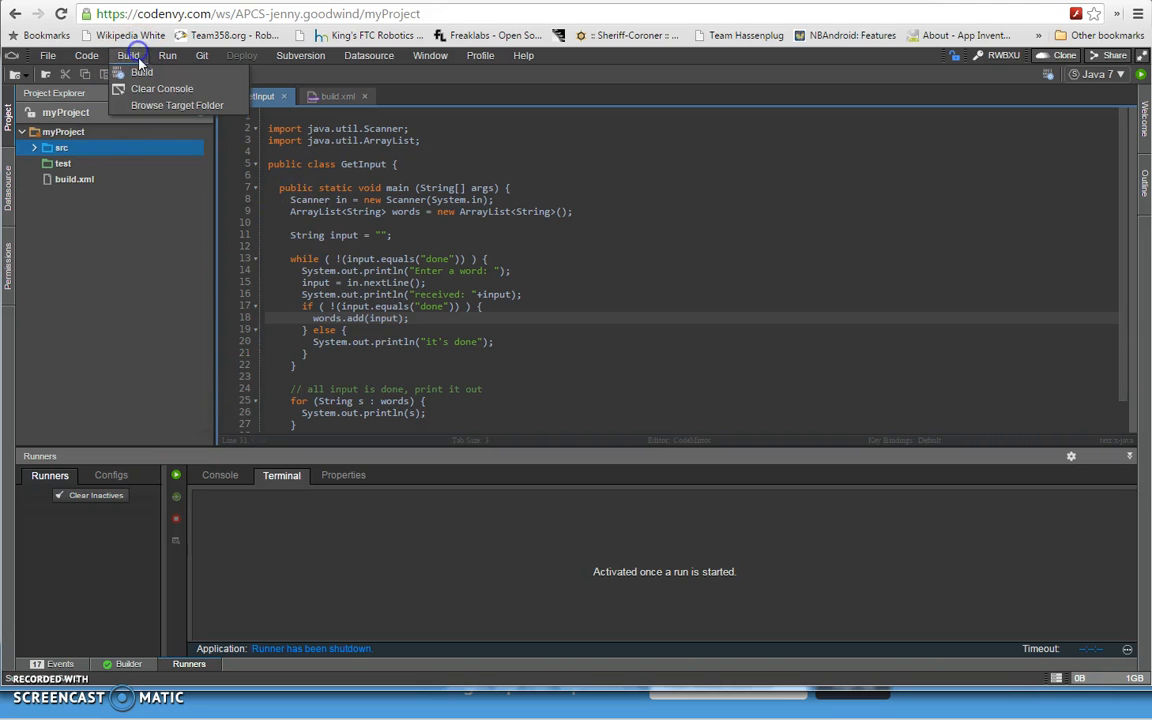
{"action": "left_click", "coordinate": [141, 71]}
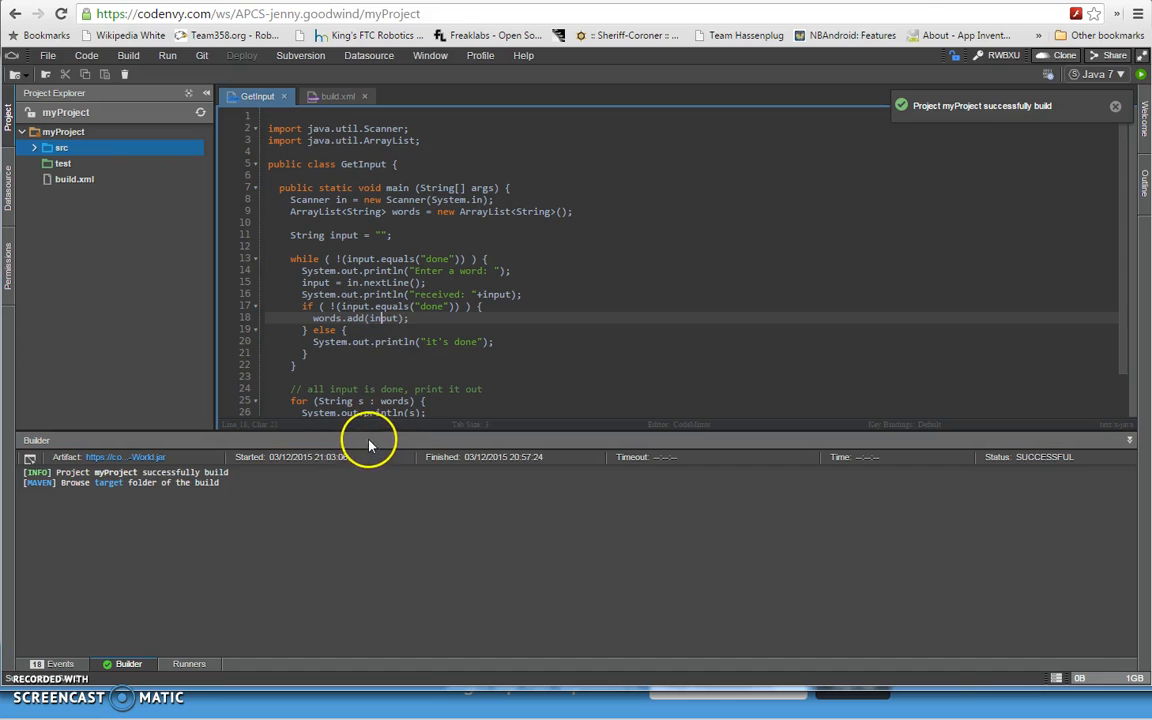
{"action": "left_click_drag", "start_coordinate": [368, 440], "coordinate": [368, 536]}
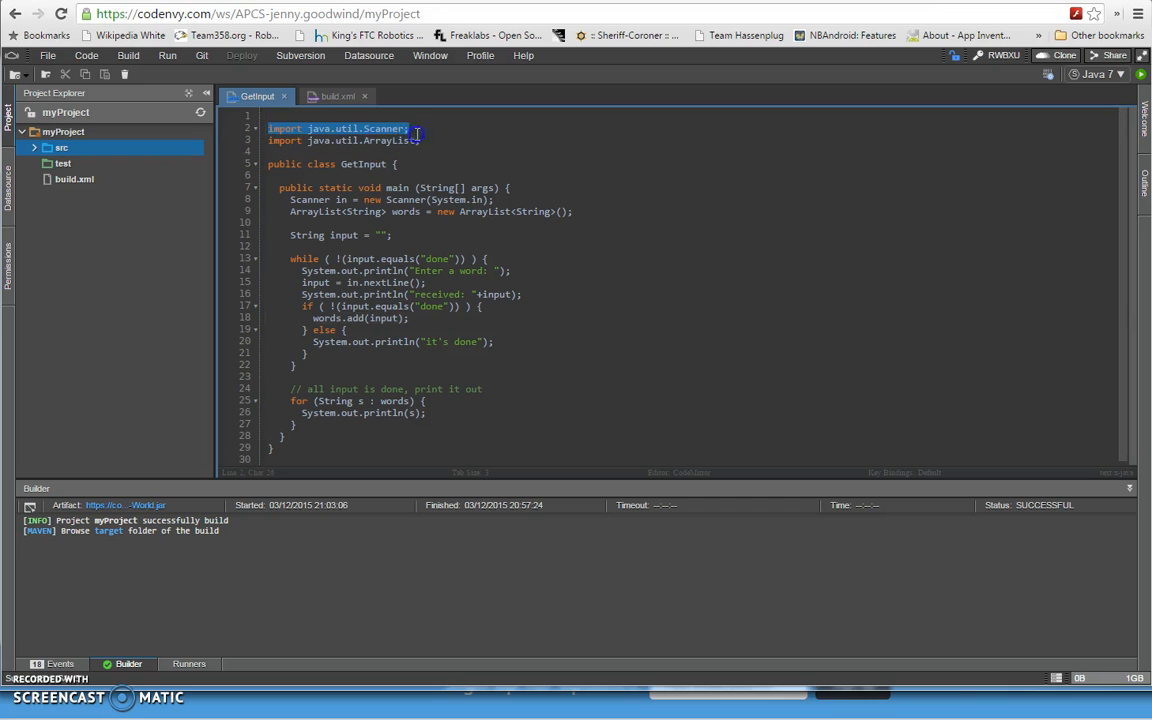
{"action": "mouse_move", "coordinate": [410, 150]}
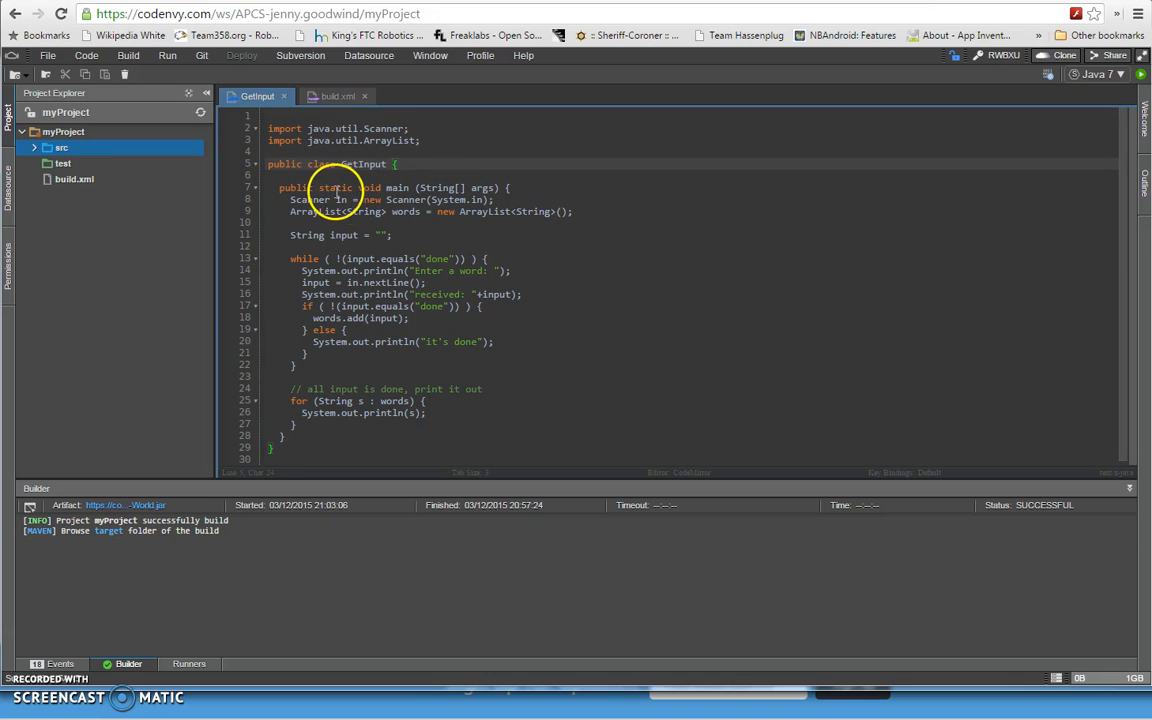
{"action": "mouse_move", "coordinate": [393, 187]}
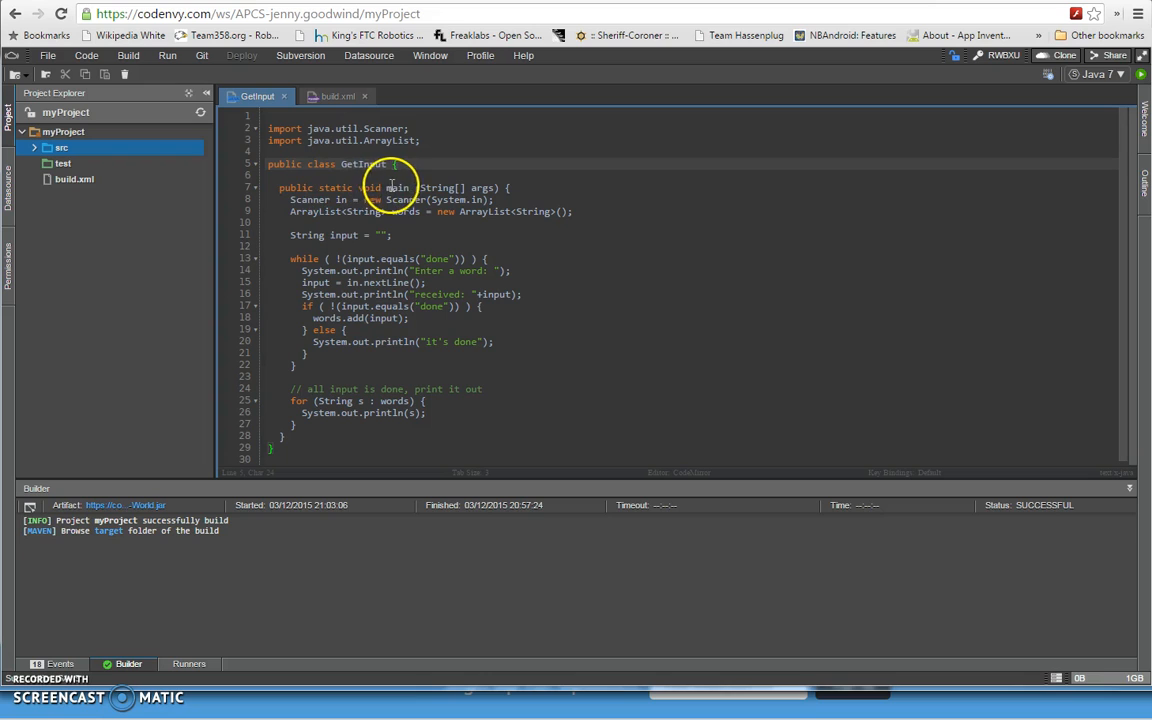
{"action": "mouse_move", "coordinate": [290, 199]}
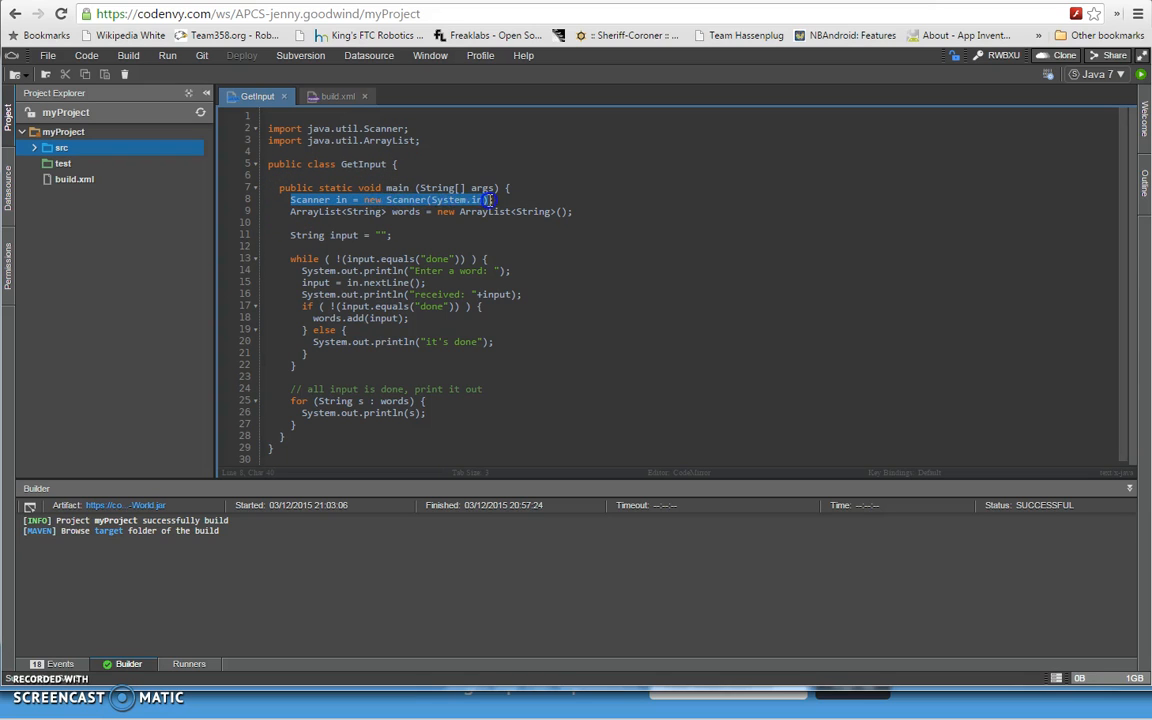
{"action": "left_click", "coordinate": [333, 199]}
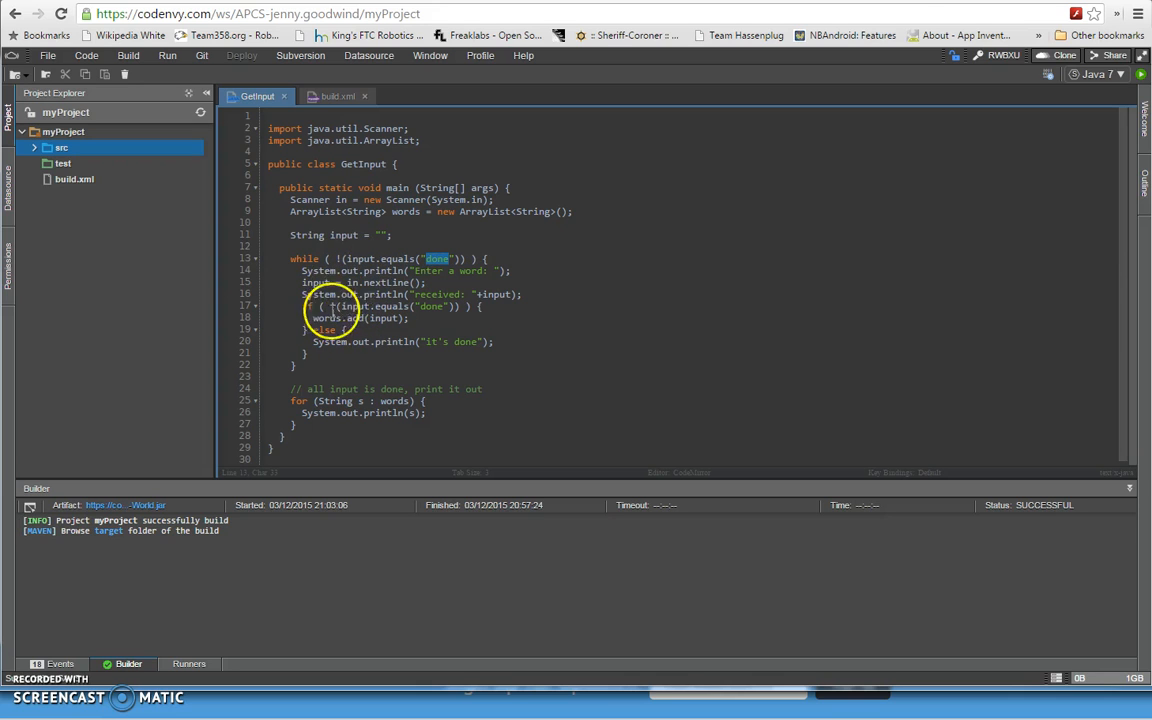
{"action": "mouse_move", "coordinate": [378, 234]}
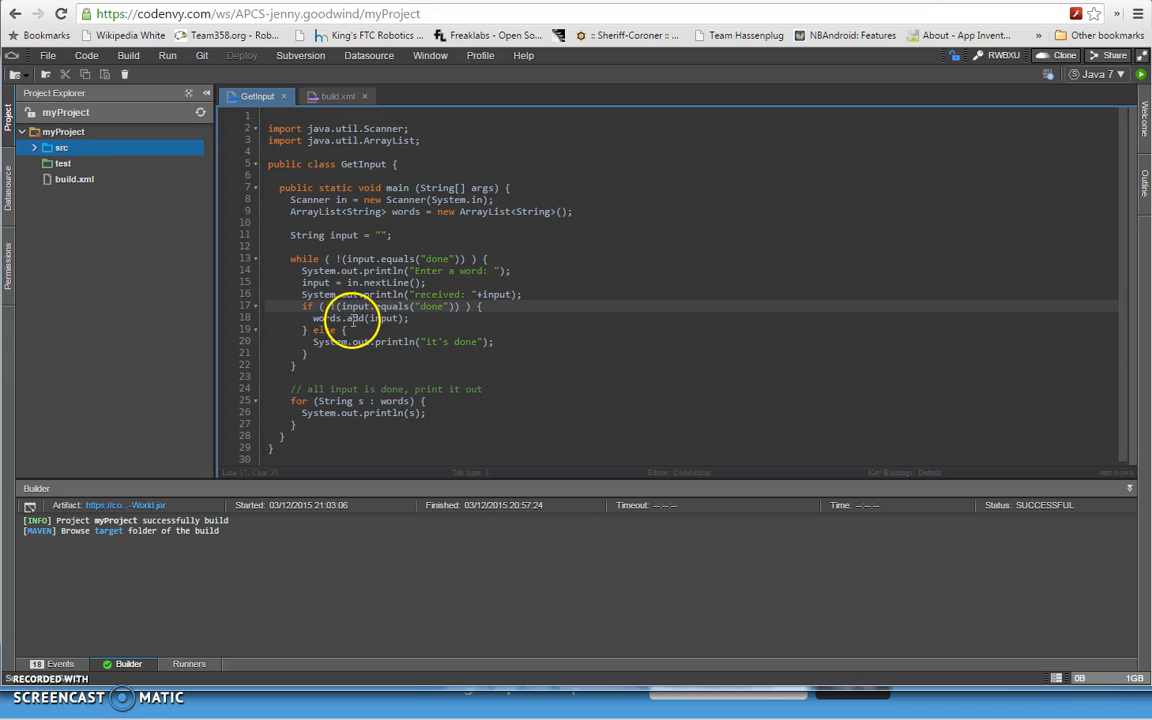
{"action": "double_click", "coordinate": [325, 318]}
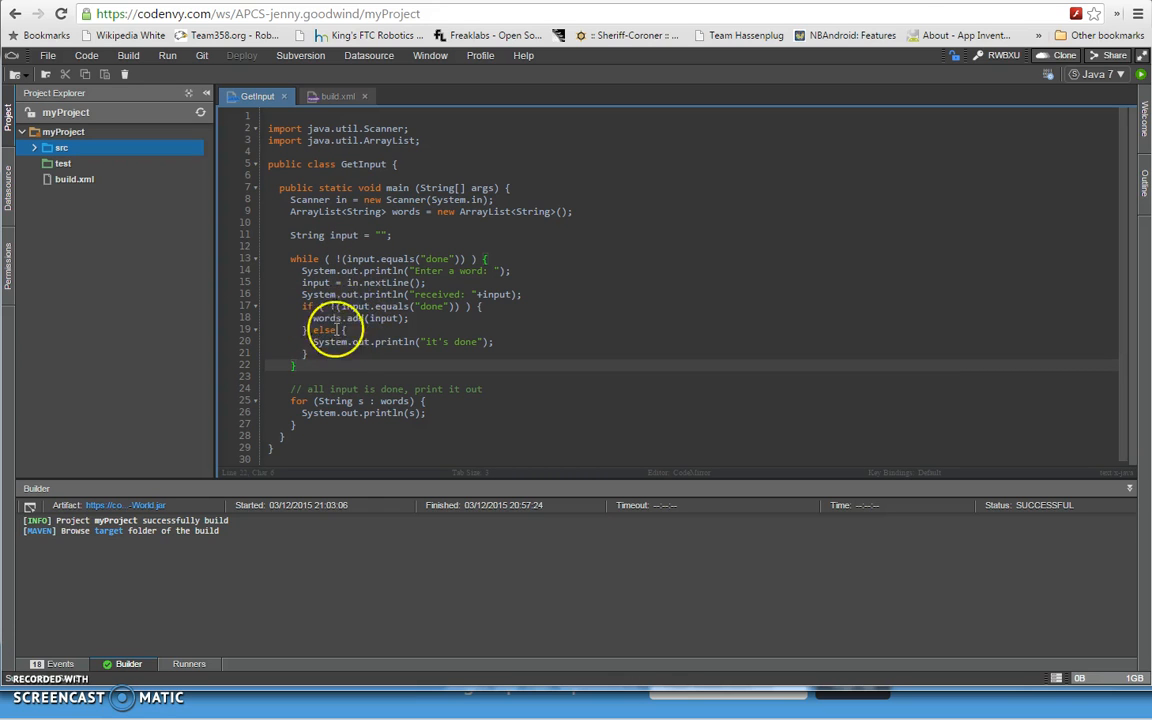
{"action": "double_click", "coordinate": [405, 211]}
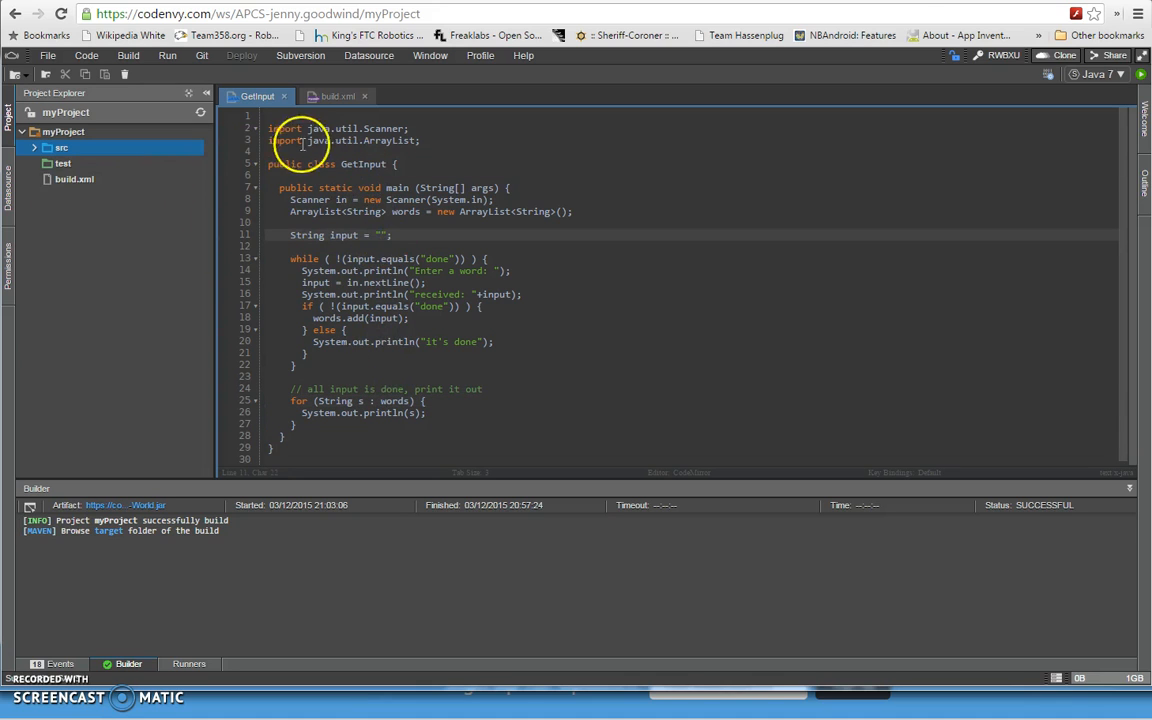
{"action": "left_click", "coordinate": [339, 96]}
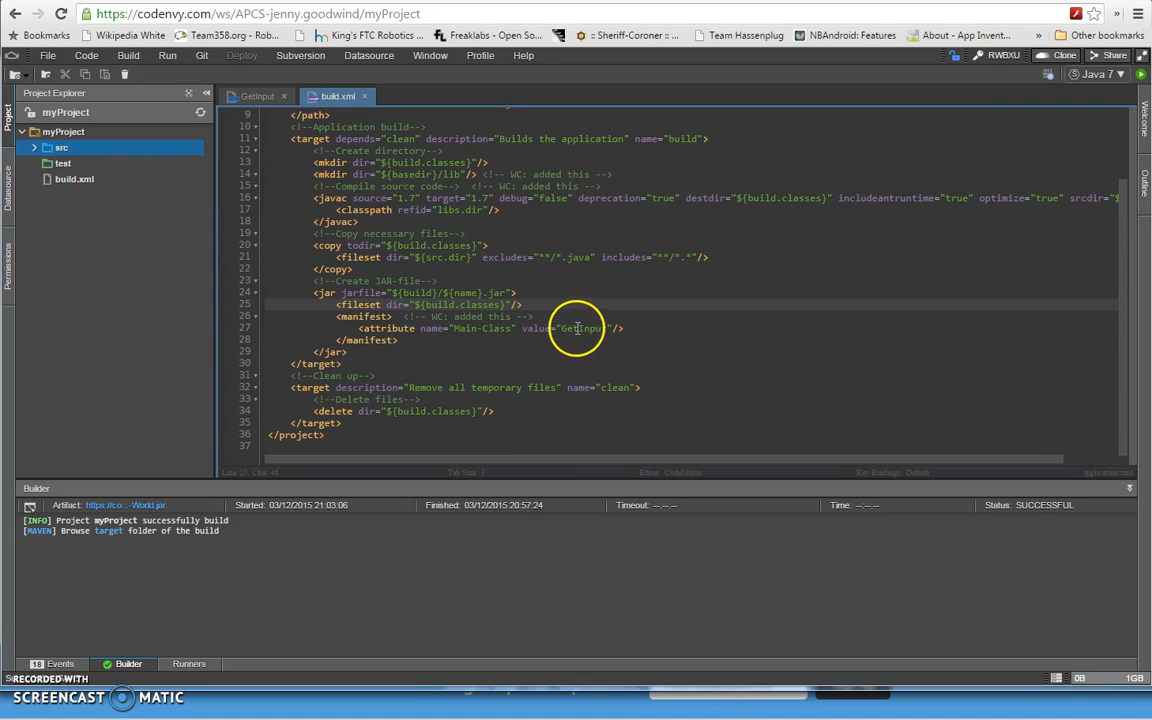
{"action": "double_click", "coordinate": [583, 328]}
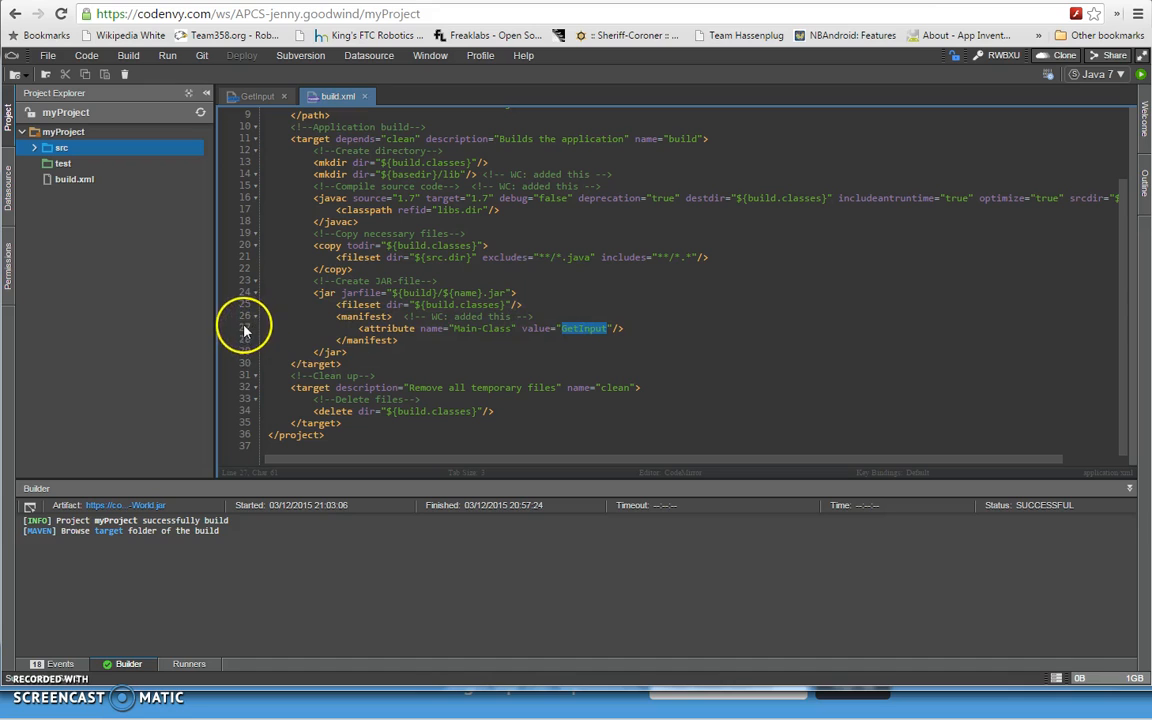
{"action": "mouse_move", "coordinate": [479, 328]}
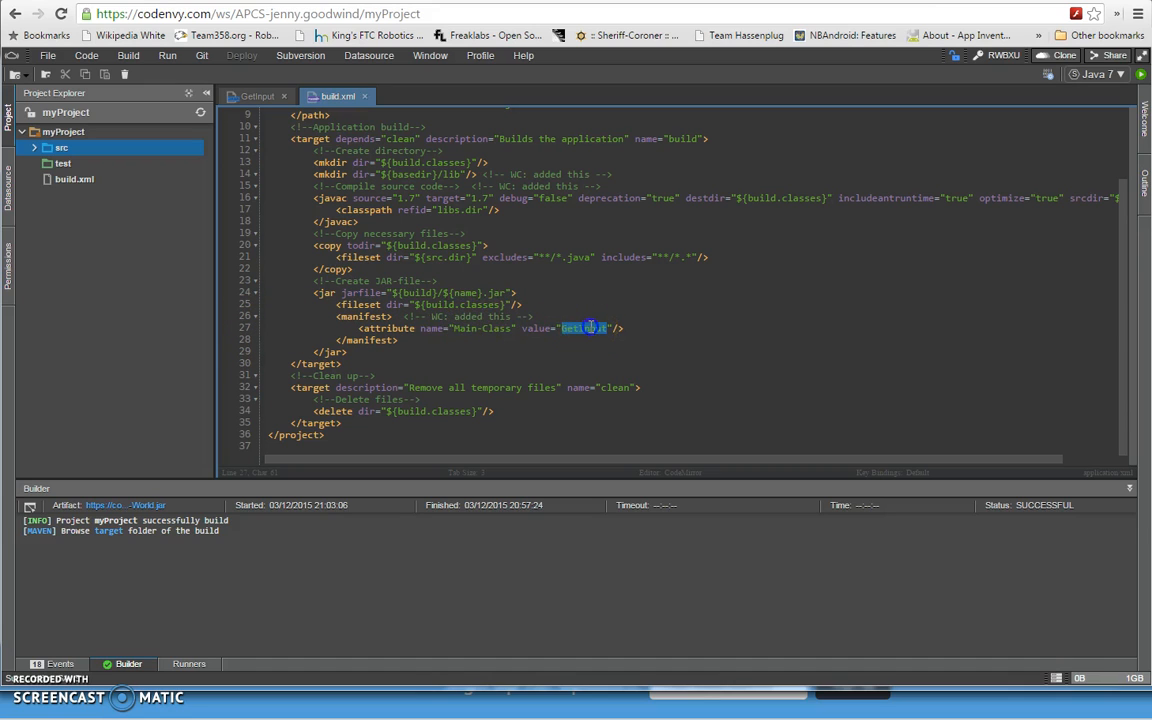
{"action": "left_click", "coordinate": [257, 96]}
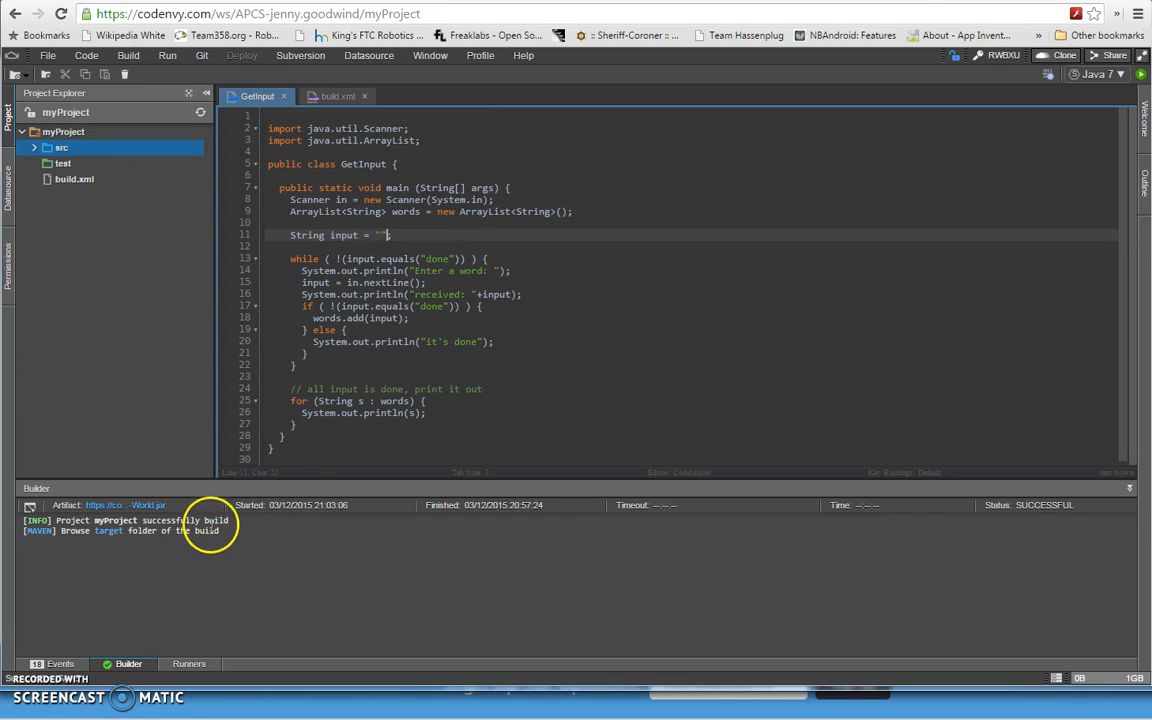
{"action": "mouse_move", "coordinate": [167, 55]}
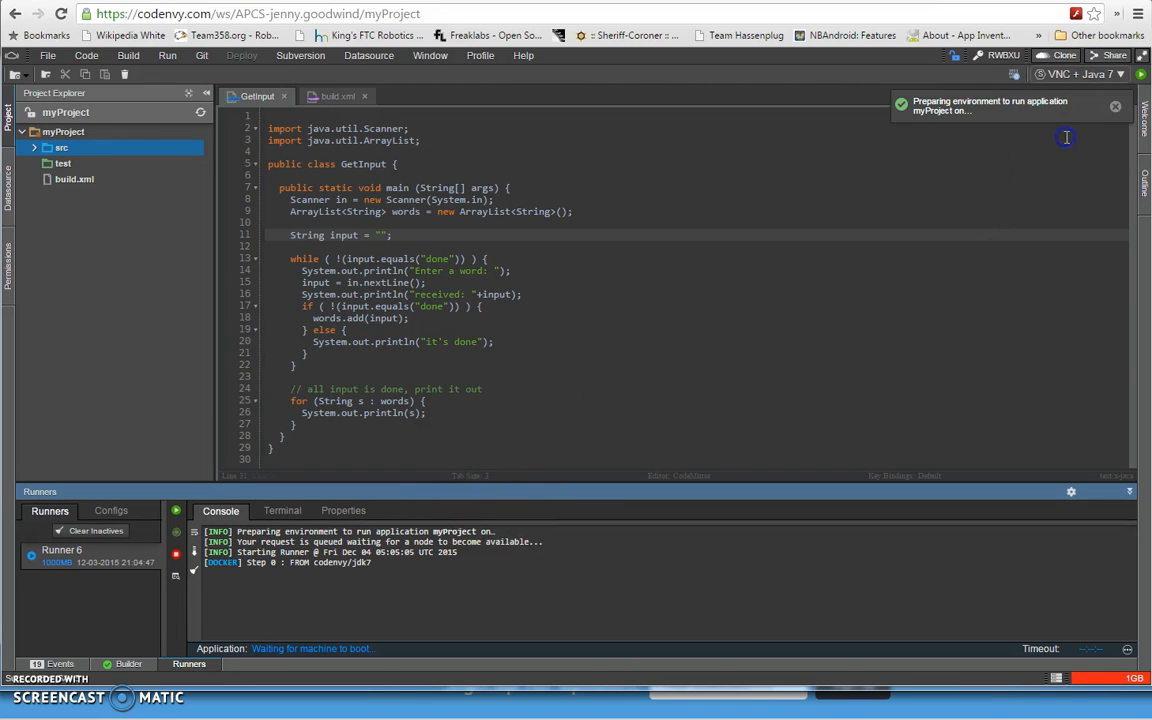
{"action": "mouse_move", "coordinate": [177, 555]}
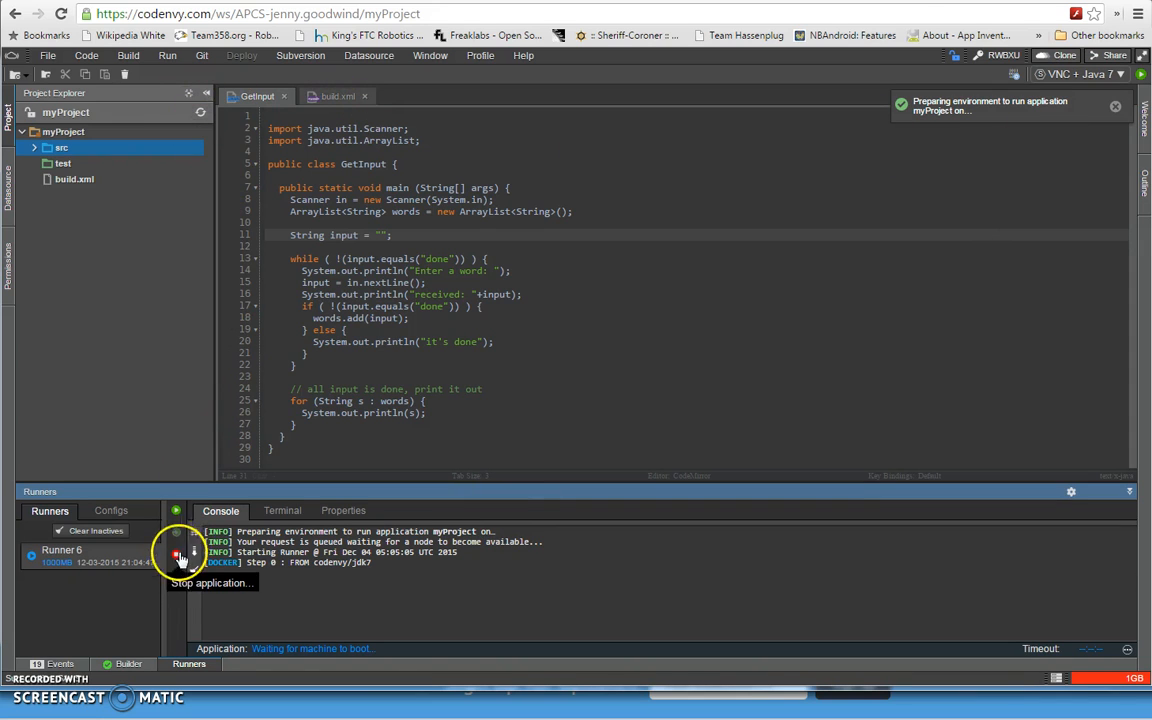
Step: Stop the running myProject application and select the stopped Runner 6 entry
{"action": "left_click", "coordinate": [177, 555]}
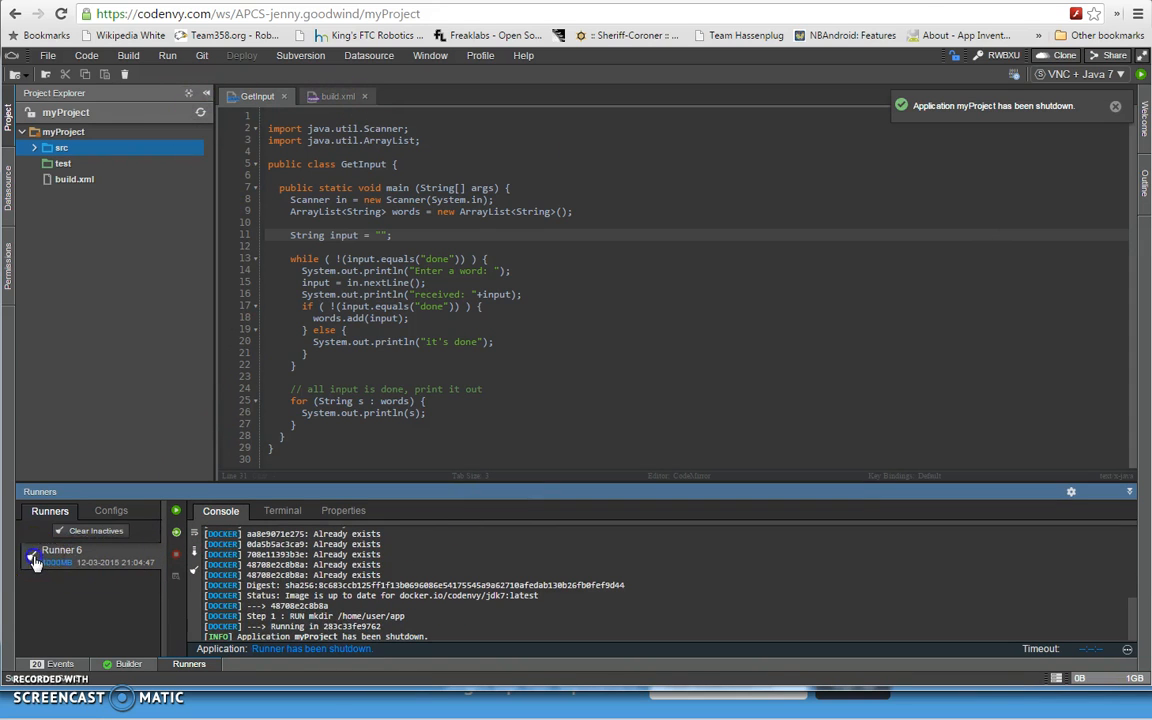
{"action": "left_click", "coordinate": [33, 561]}
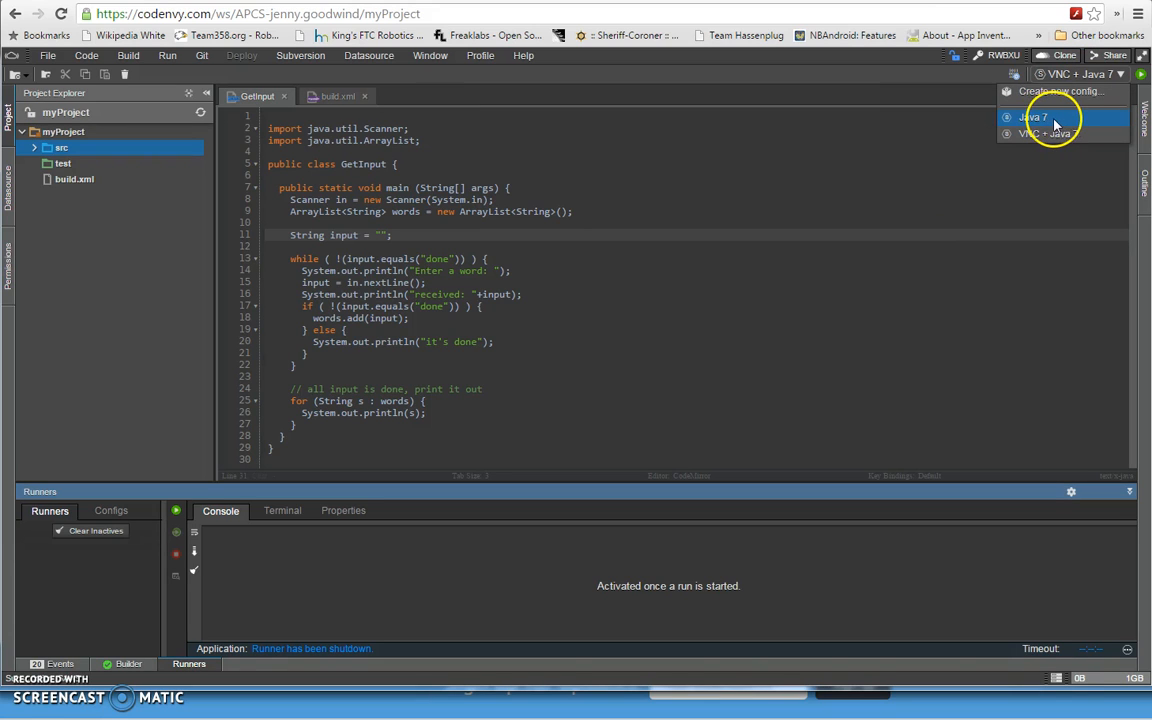
{"action": "mouse_move", "coordinate": [1047, 133]}
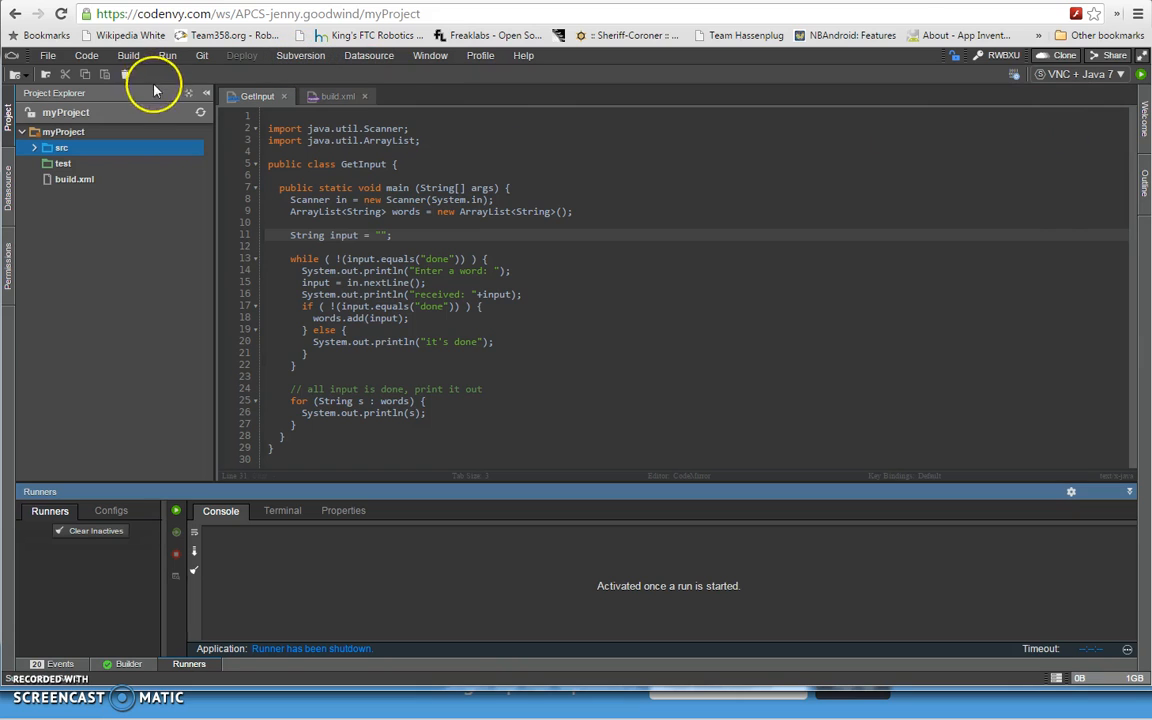
Step: Bring up the Run menu options for myProject
{"action": "left_click", "coordinate": [167, 55]}
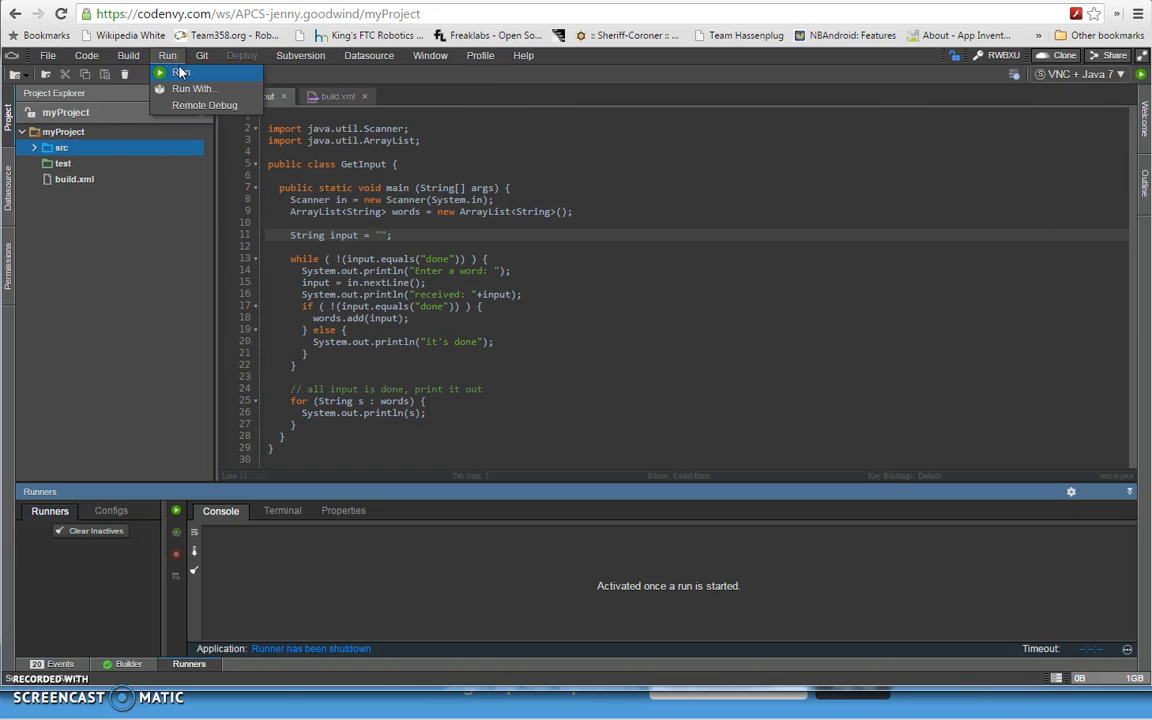
Step: Run myProject on VNC + Java 7 and follow the console until the app boots
{"action": "left_click", "coordinate": [178, 72]}
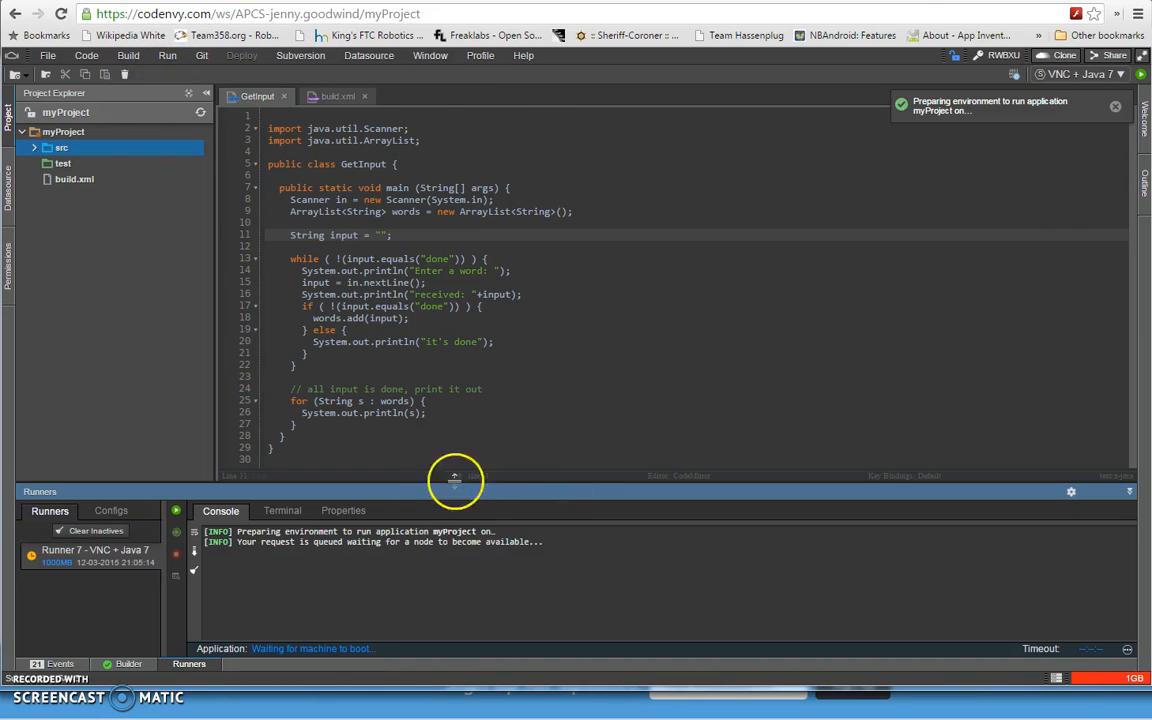
{"action": "mouse_move", "coordinate": [468, 537]}
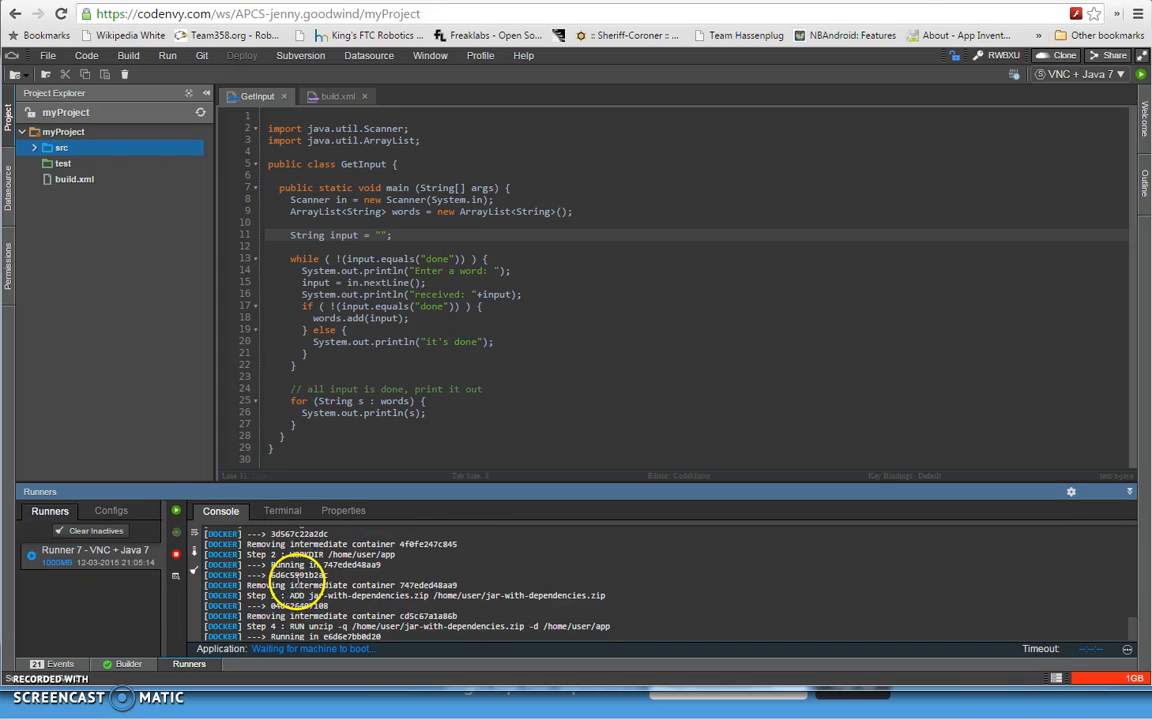
{"action": "scroll", "scroll_direction": "down", "scroll_amount": 3}
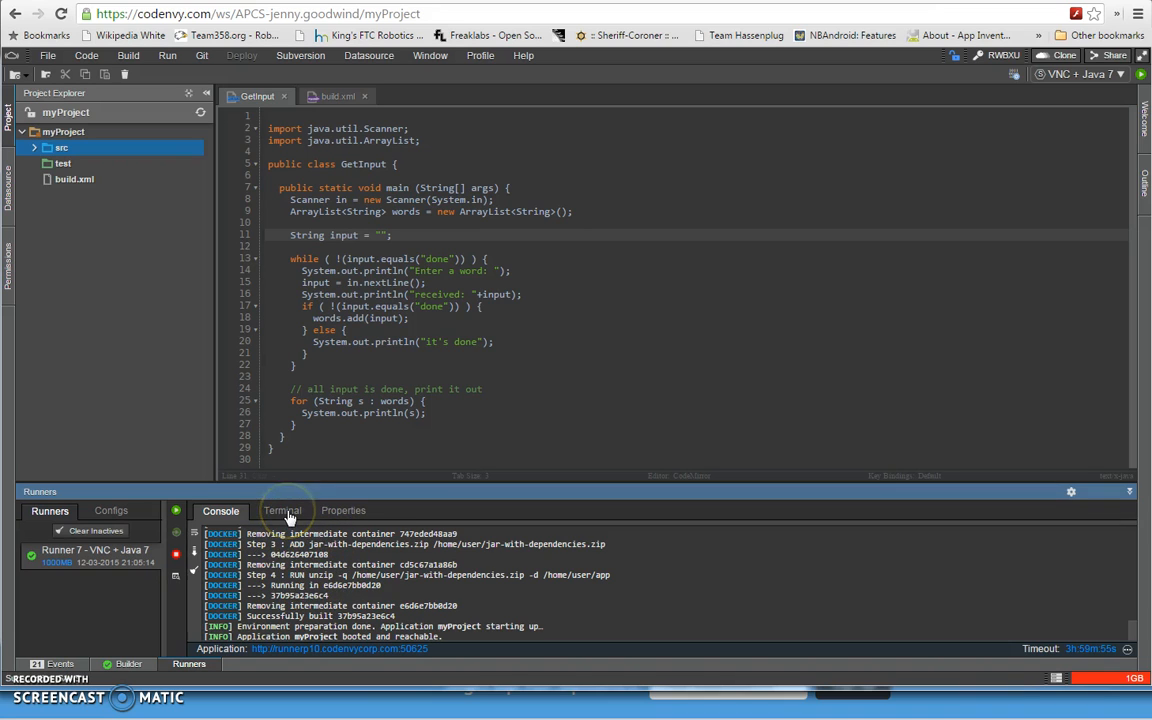
{"action": "mouse_move", "coordinate": [398, 490]}
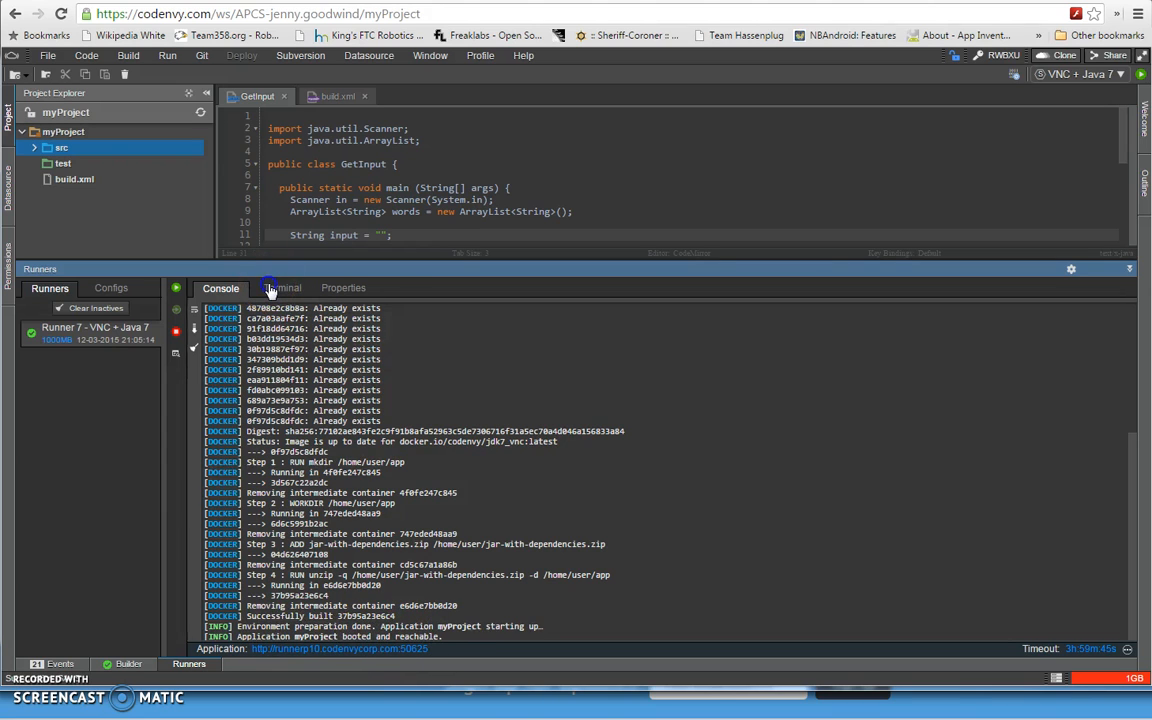
{"action": "left_click", "coordinate": [281, 288]}
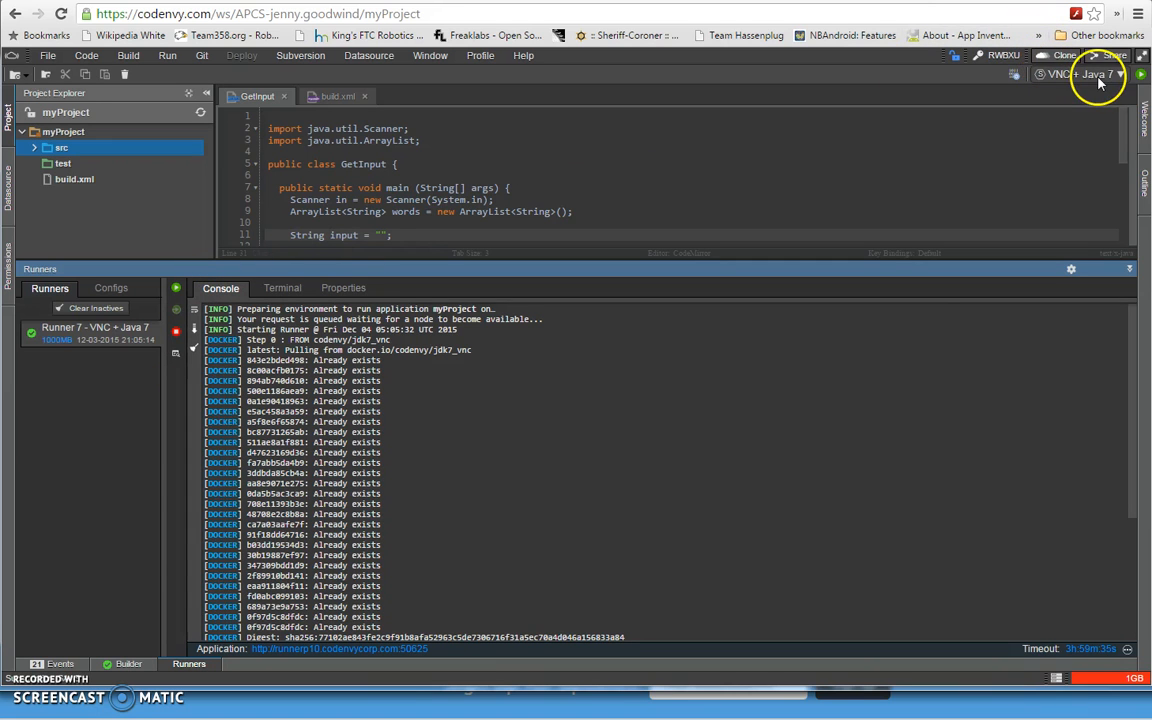
{"action": "mouse_move", "coordinate": [437, 502]}
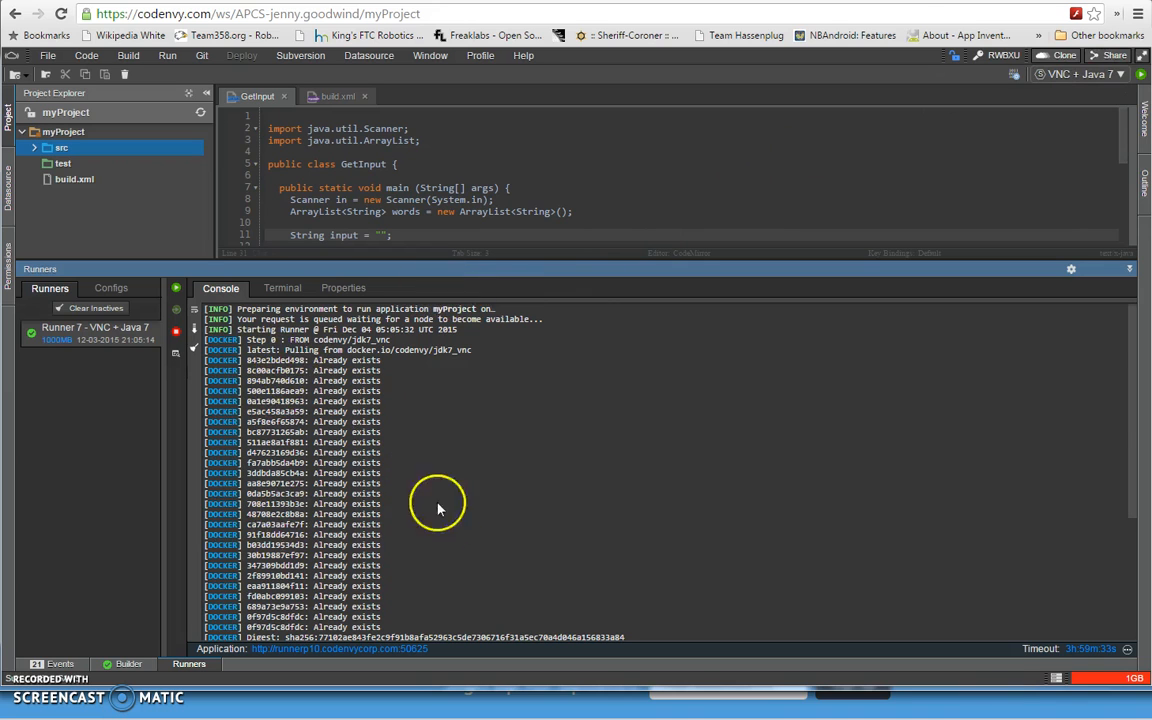
{"action": "scroll", "scroll_direction": "down", "scroll_amount": 3}
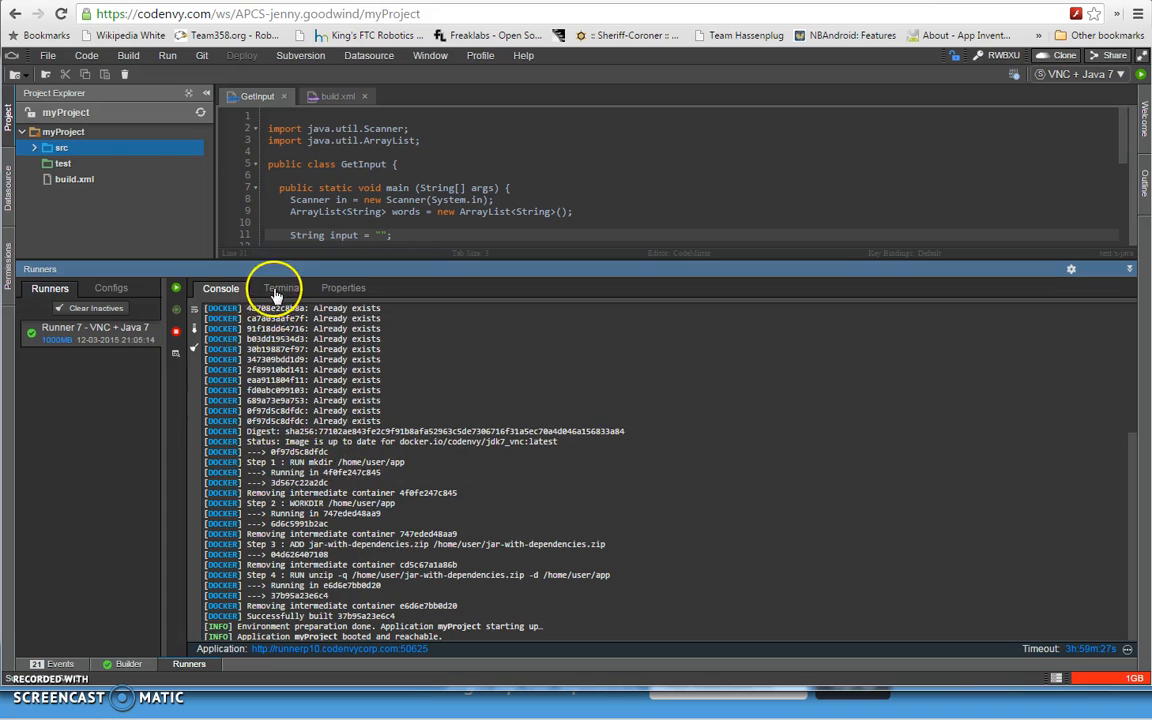
Step: Open the runner's Terminal and list the home folder with ls
{"action": "left_click", "coordinate": [281, 288]}
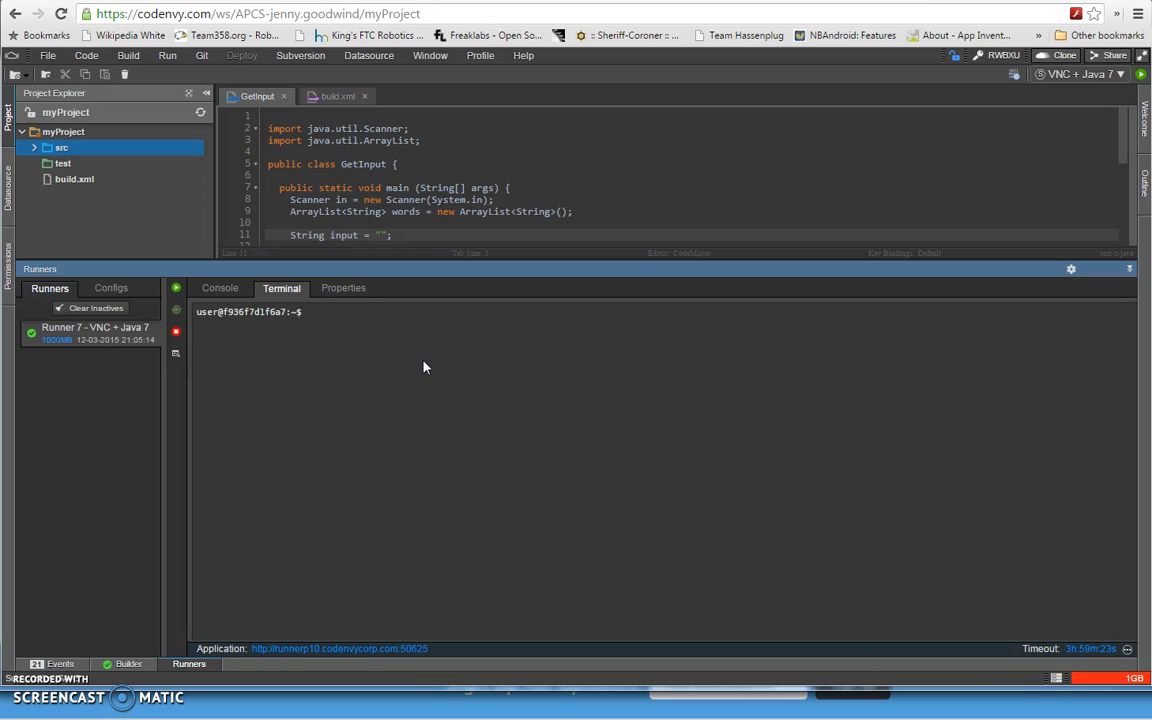
{"action": "type", "text": "l"}
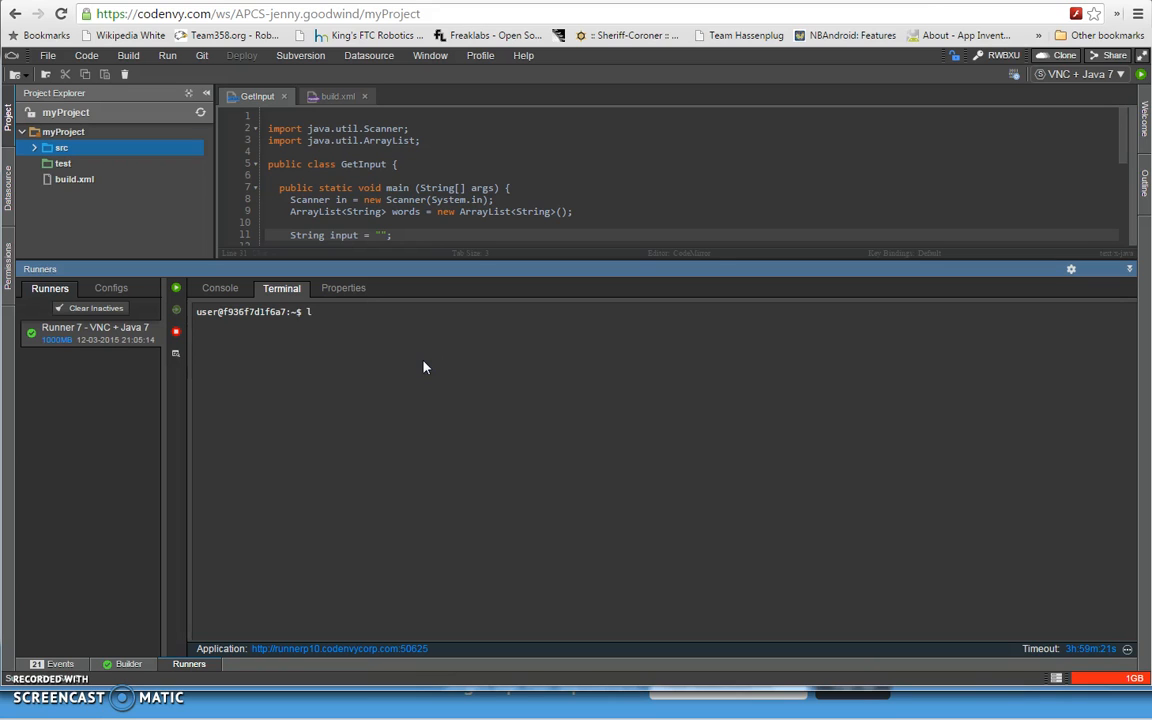
{"action": "key", "text": "Return"}
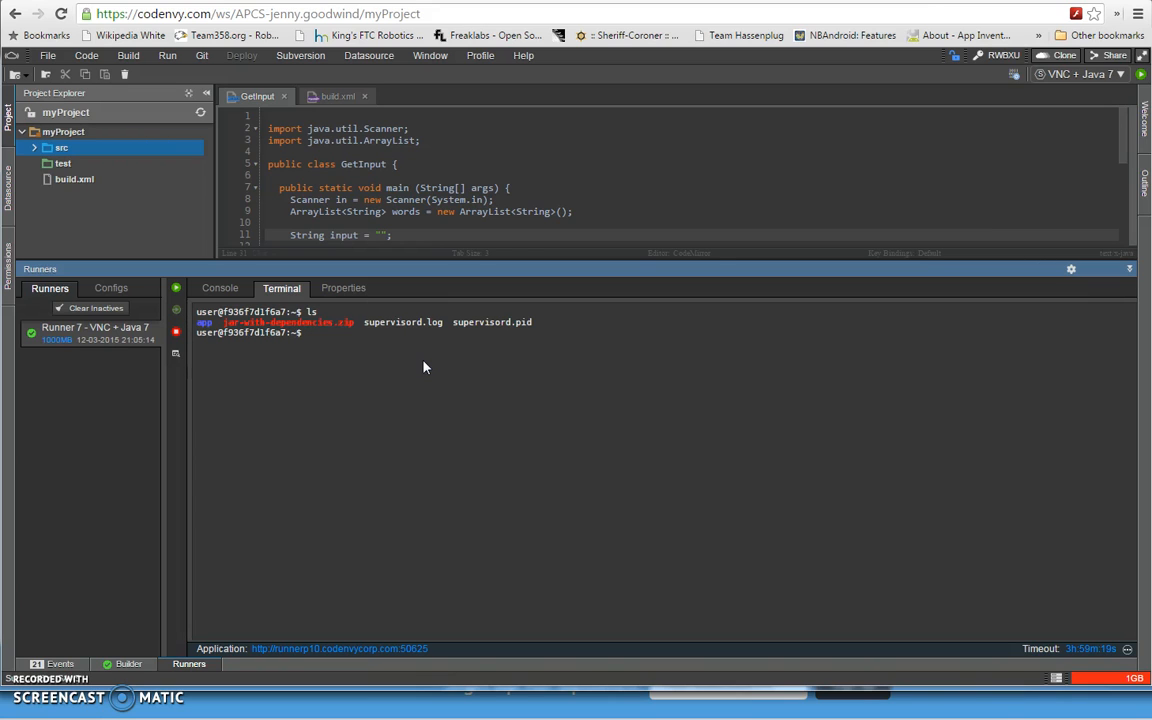
{"action": "mouse_move", "coordinate": [235, 347]}
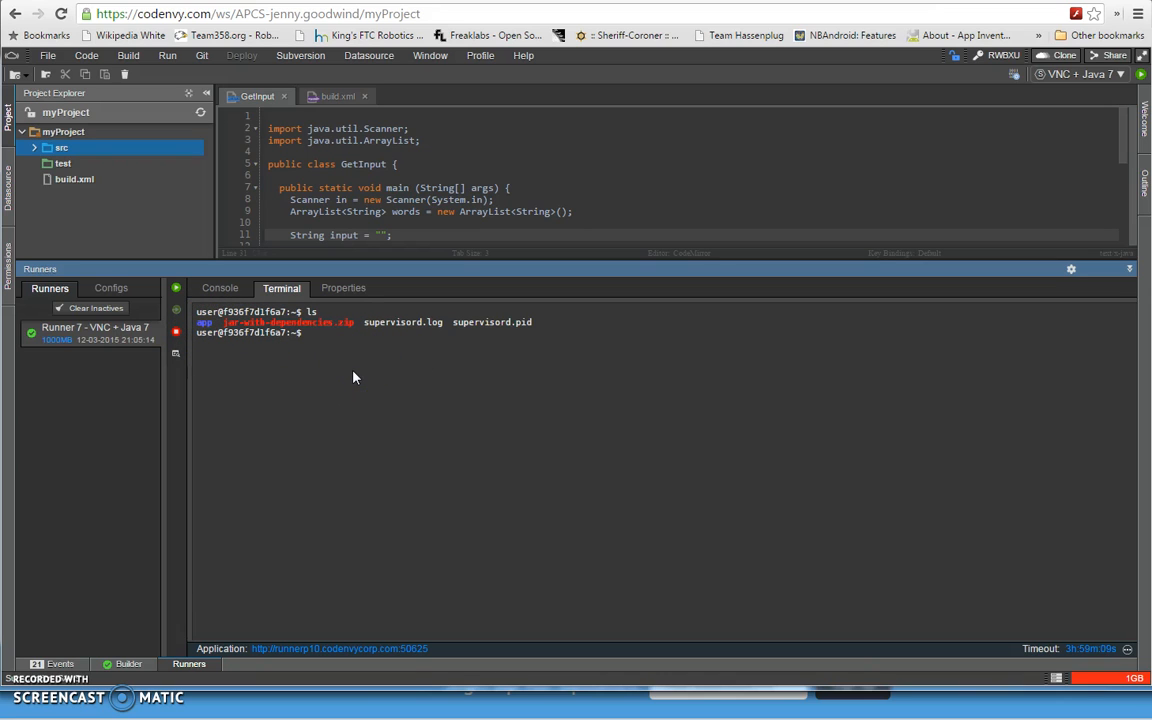
Step: Change into the app folder, list it, and select application.jar
{"action": "type", "text": "c"}
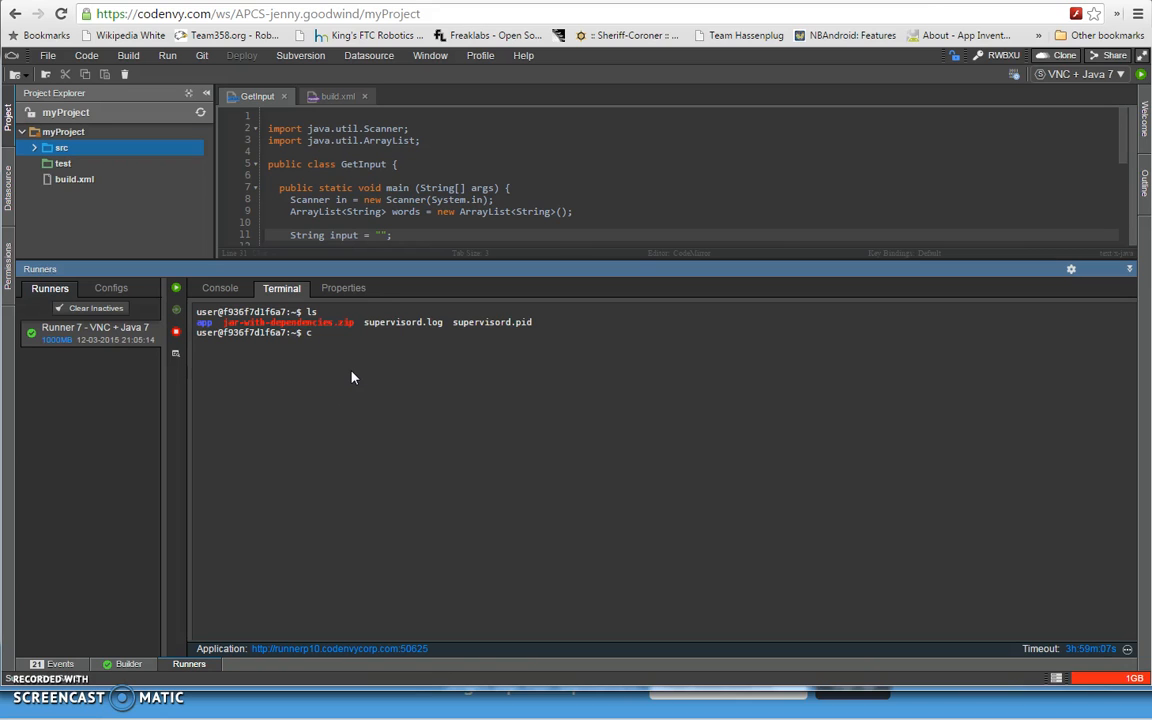
{"action": "type", "text": "d"}
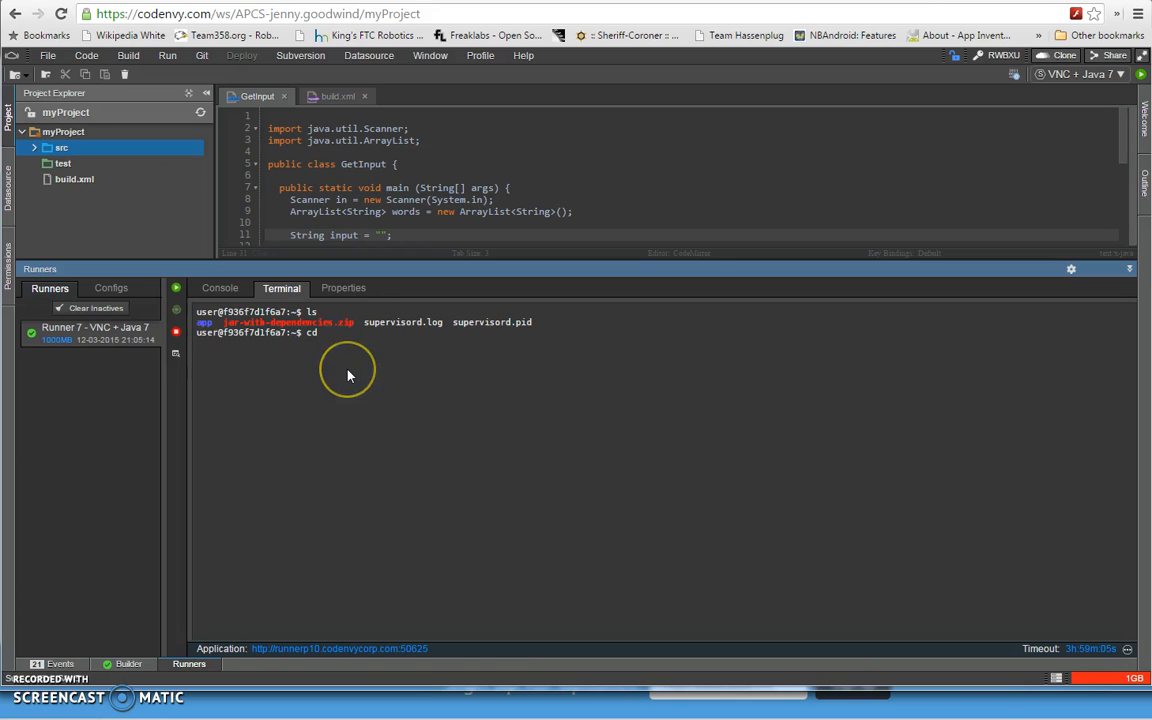
{"action": "key", "text": "Return"}
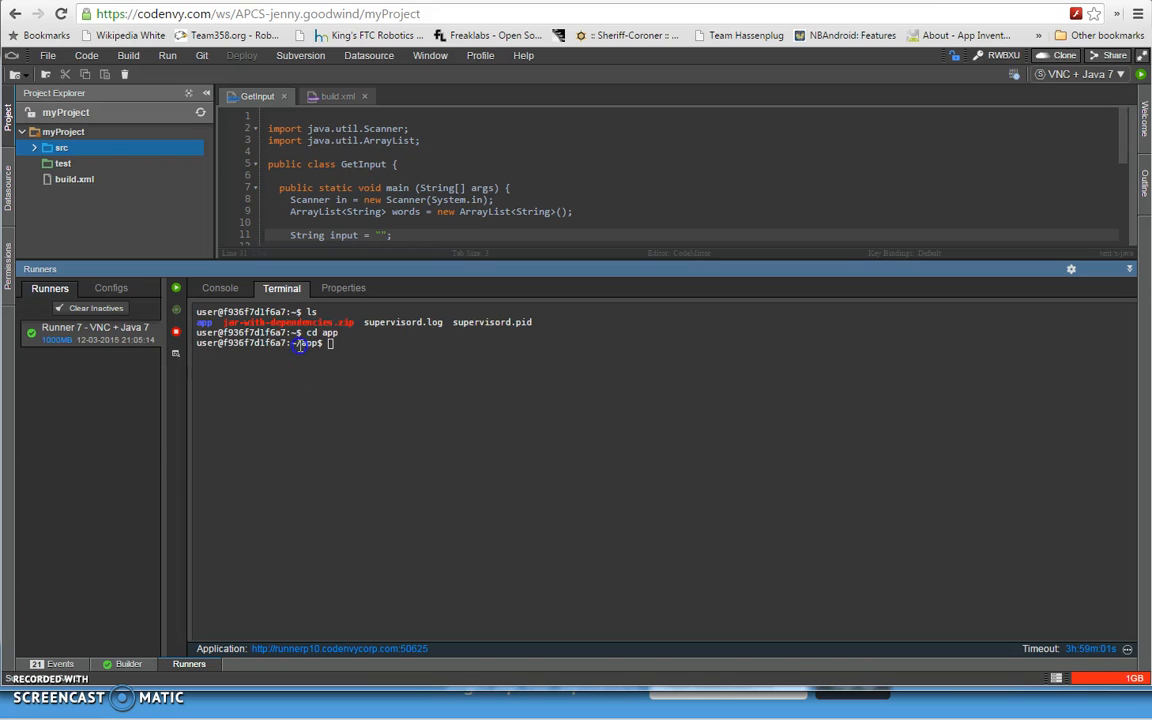
{"action": "mouse_move", "coordinate": [508, 347]}
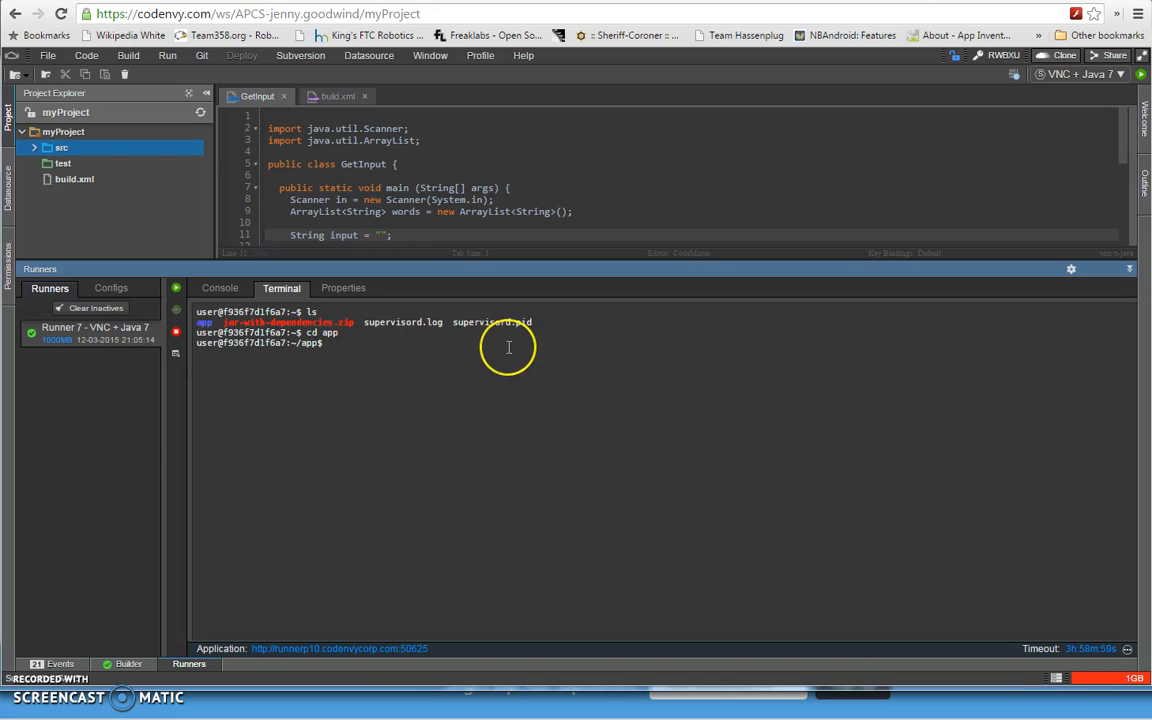
{"action": "key", "text": "Return"}
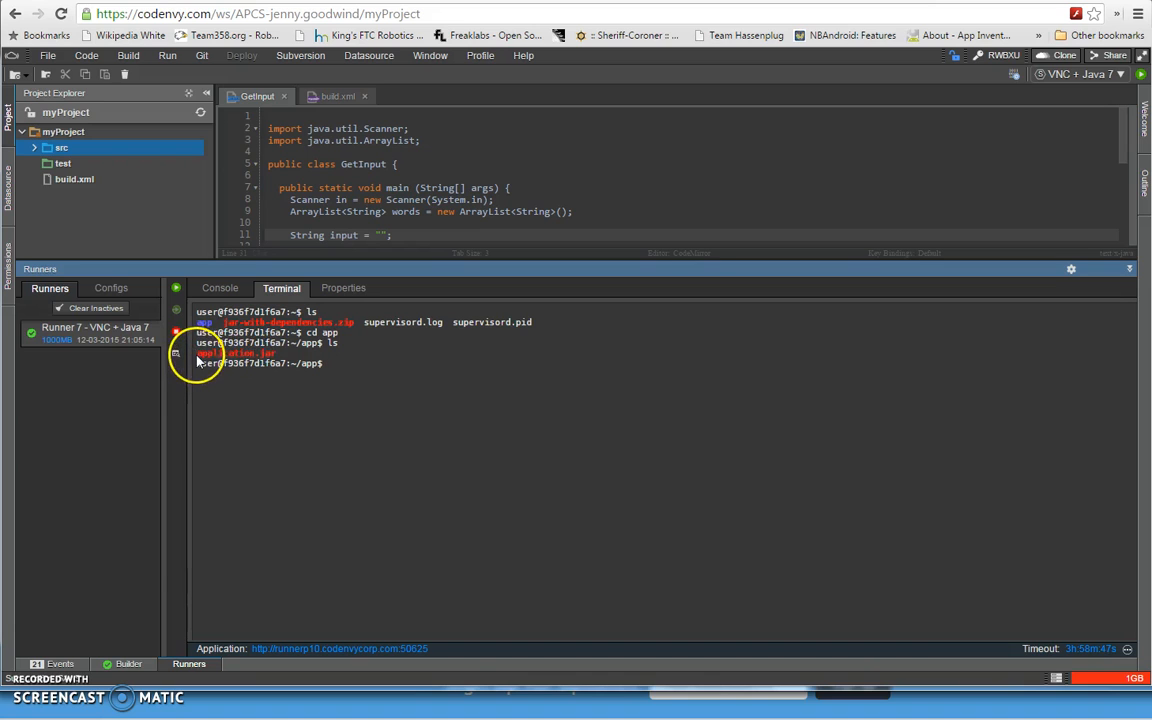
{"action": "double_click", "coordinate": [235, 353]}
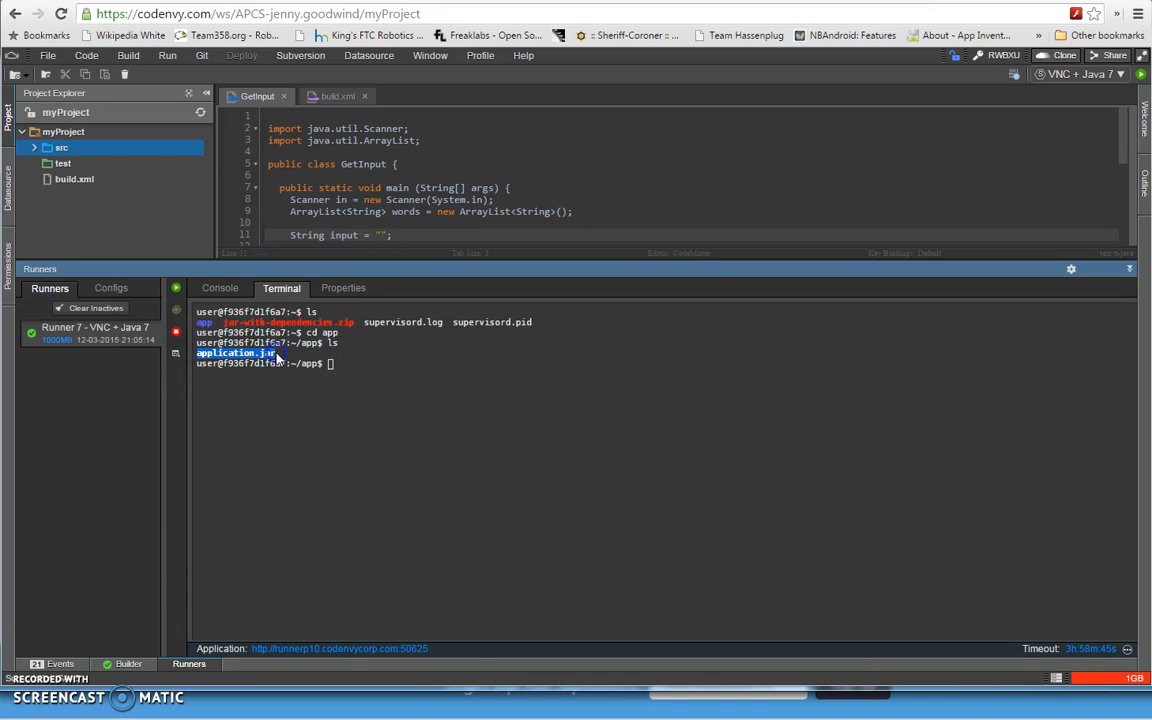
{"action": "mouse_move", "coordinate": [313, 333]}
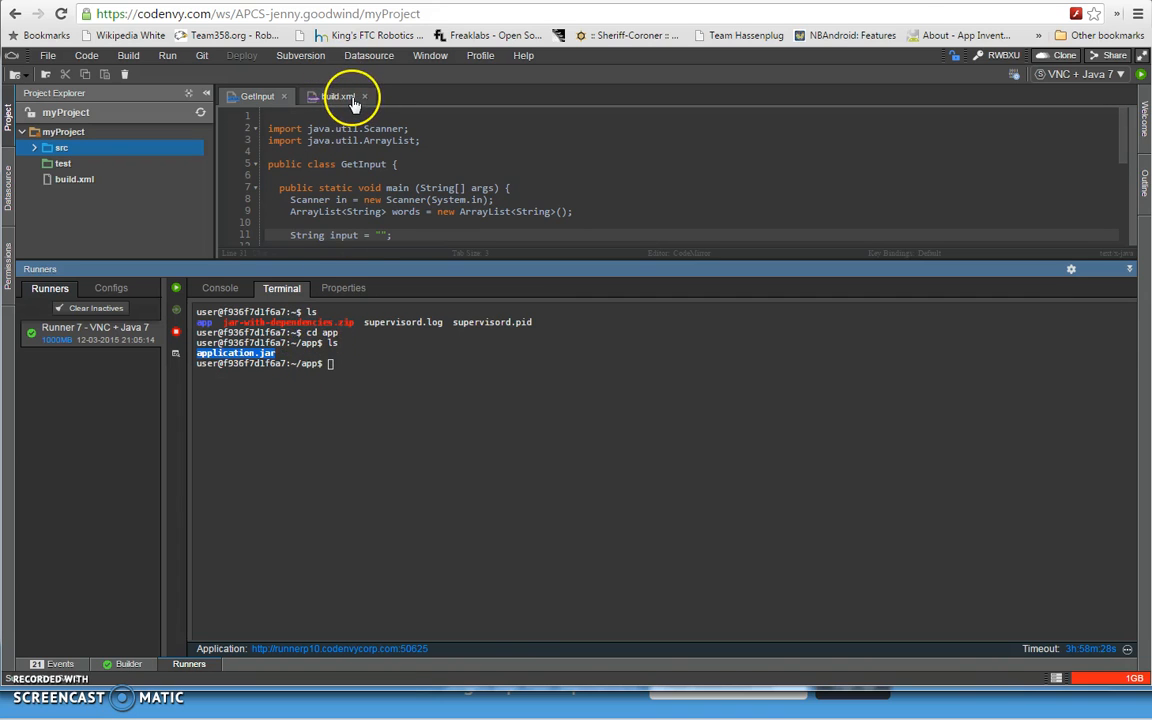
{"action": "mouse_move", "coordinate": [363, 363]}
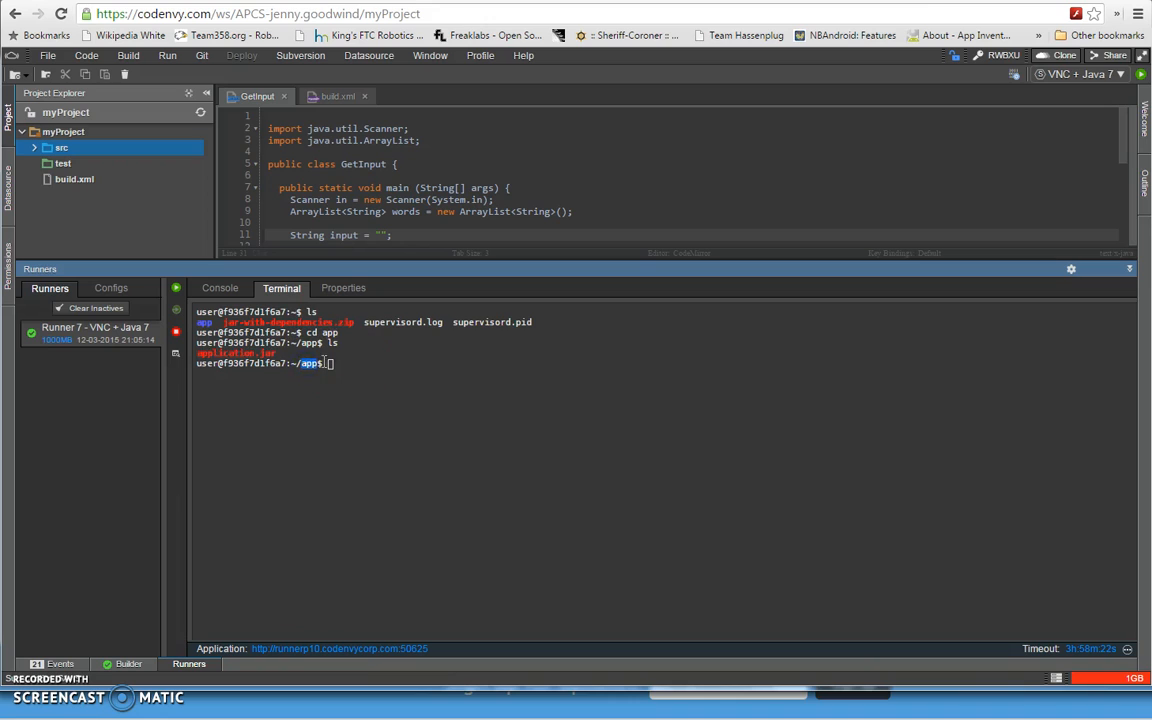
Step: Run java -jar application.jar from the app folder in the runner terminal
{"action": "type", "text": "java -jar a"}
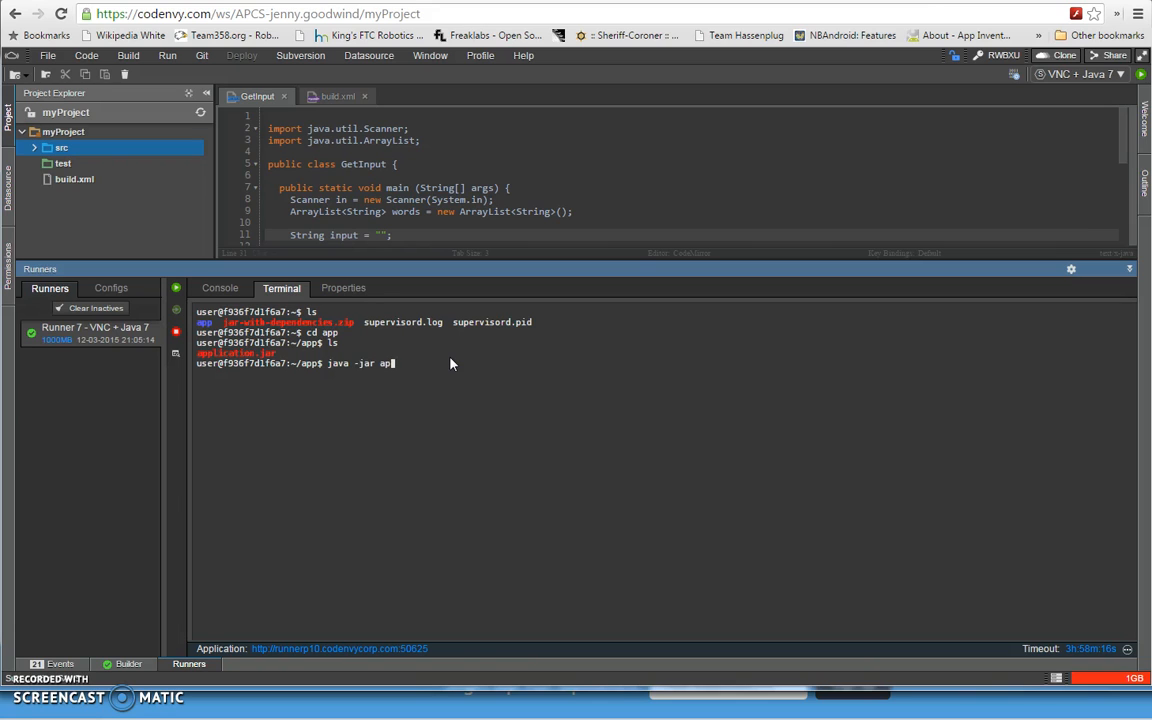
{"action": "type", "text": "plication.jar"}
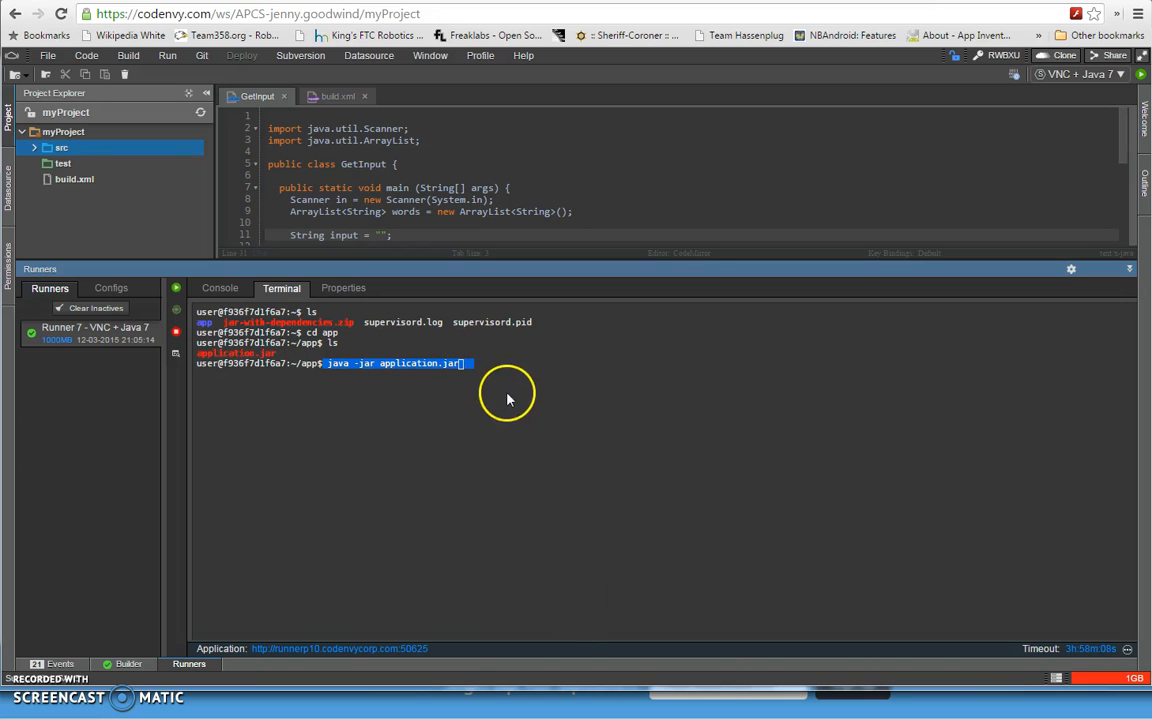
{"action": "key", "text": "Return"}
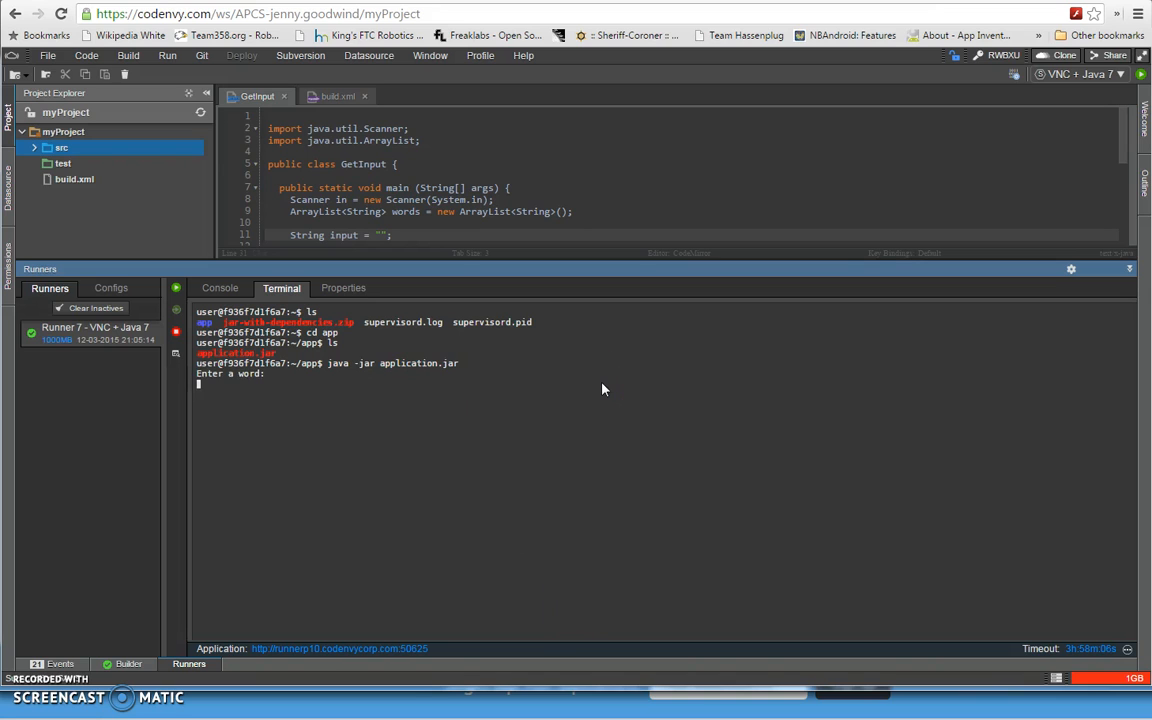
{"action": "mouse_move", "coordinate": [288, 390]}
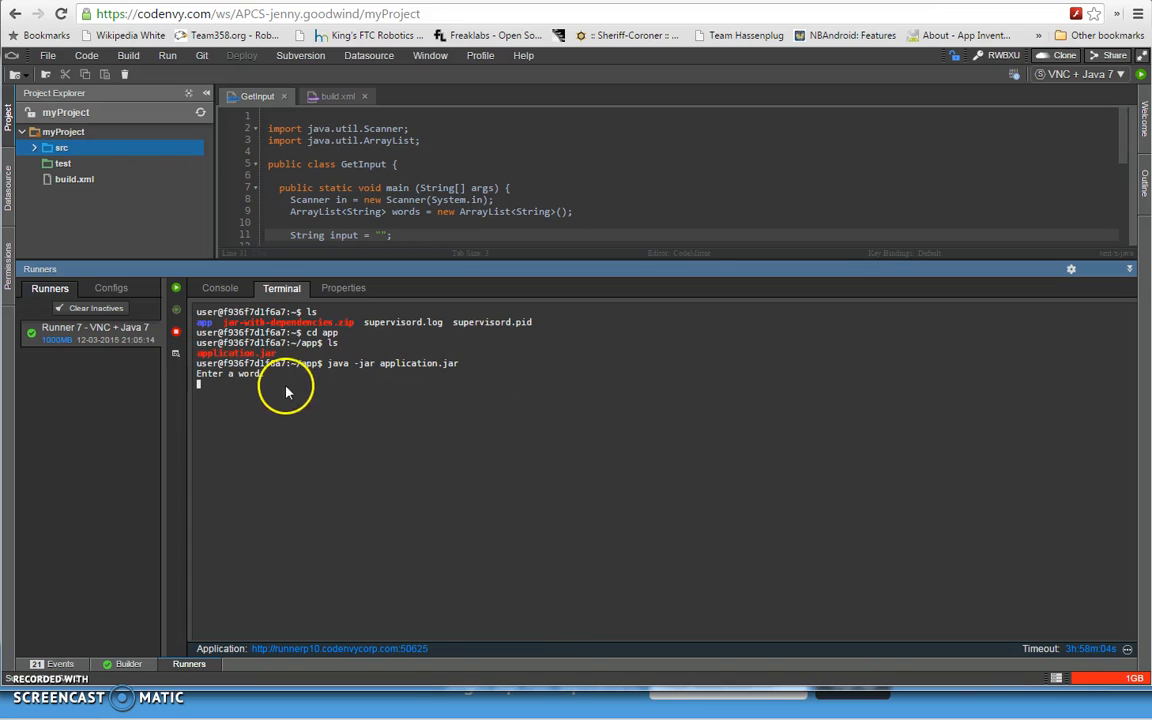
{"action": "mouse_move", "coordinate": [377, 273]}
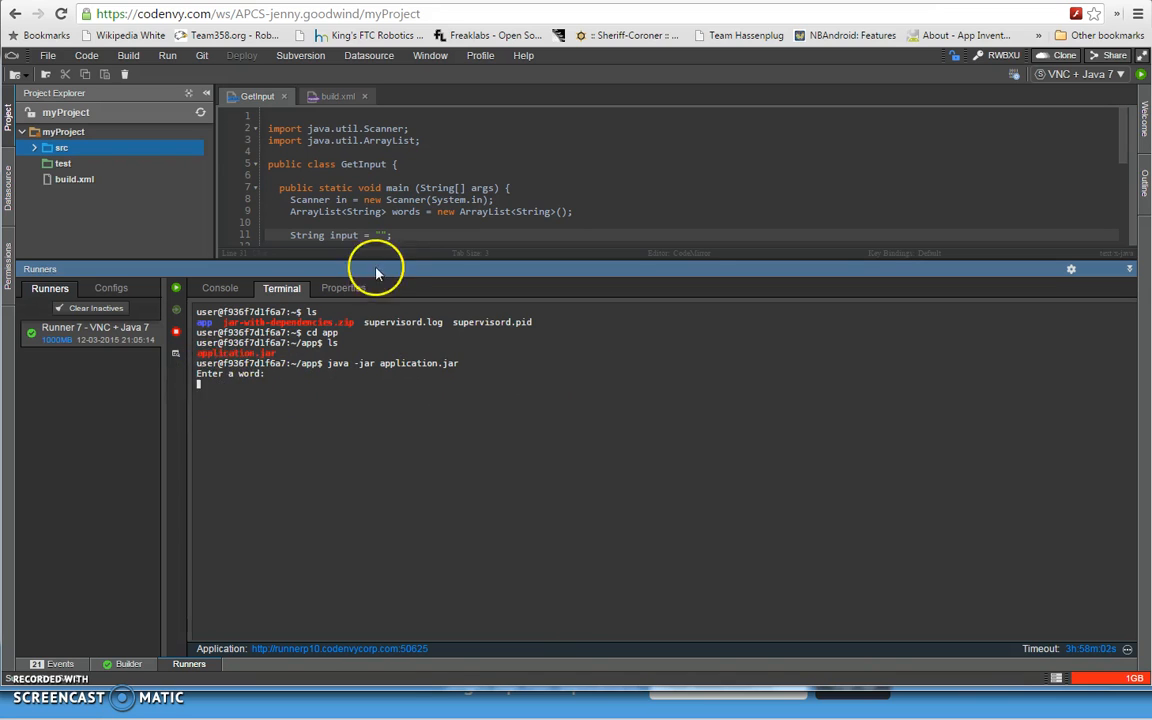
Step: Lower the Runners divider so the full GetInput while loop shows in the editor
{"action": "left_click_drag", "start_coordinate": [385, 268], "coordinate": [385, 404]}
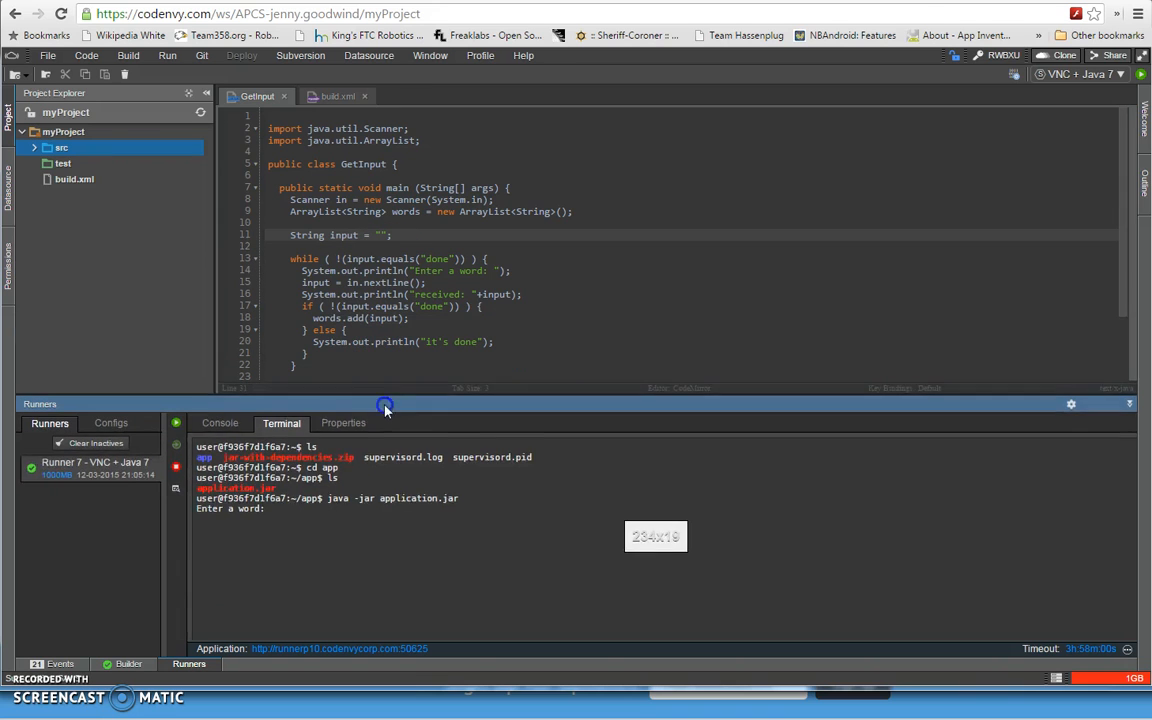
{"action": "left_click_drag", "start_coordinate": [385, 404], "coordinate": [385, 437]}
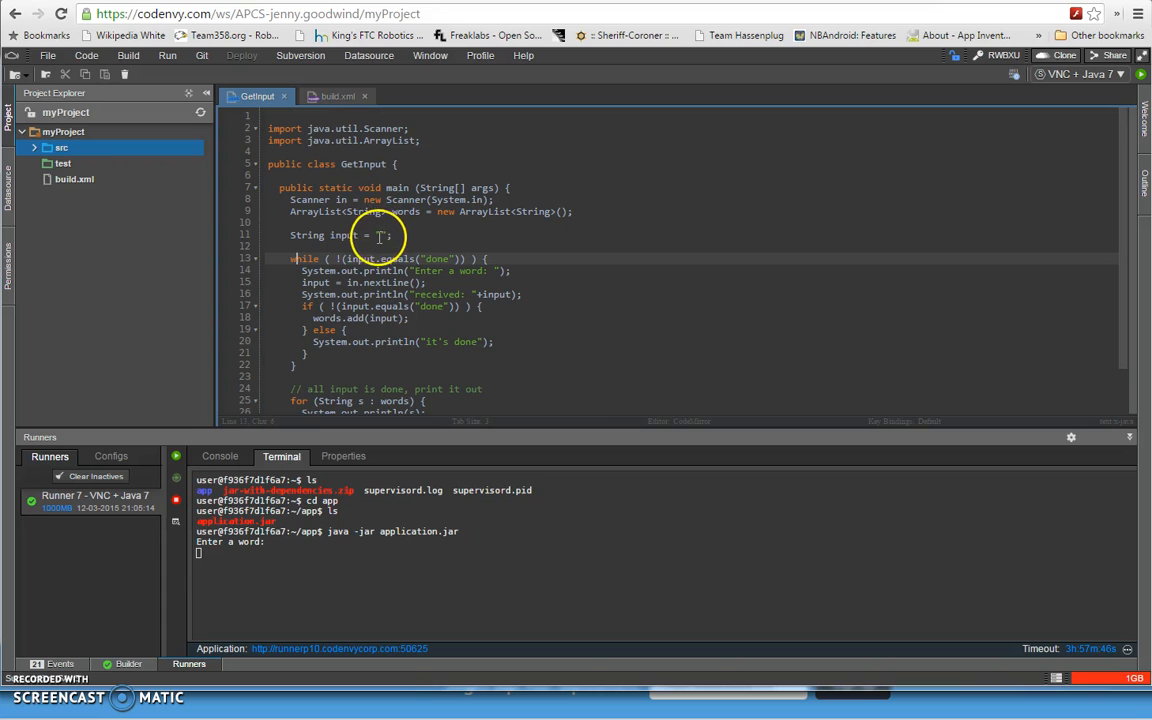
{"action": "mouse_move", "coordinate": [320, 258]}
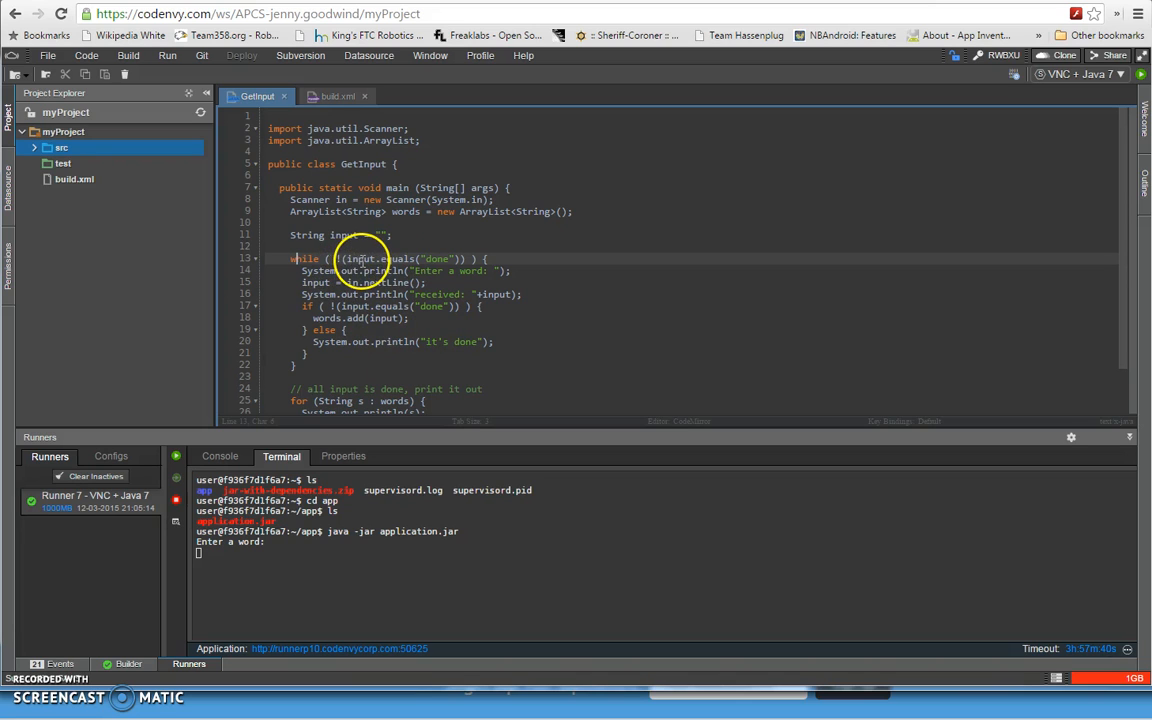
{"action": "mouse_move", "coordinate": [435, 258]}
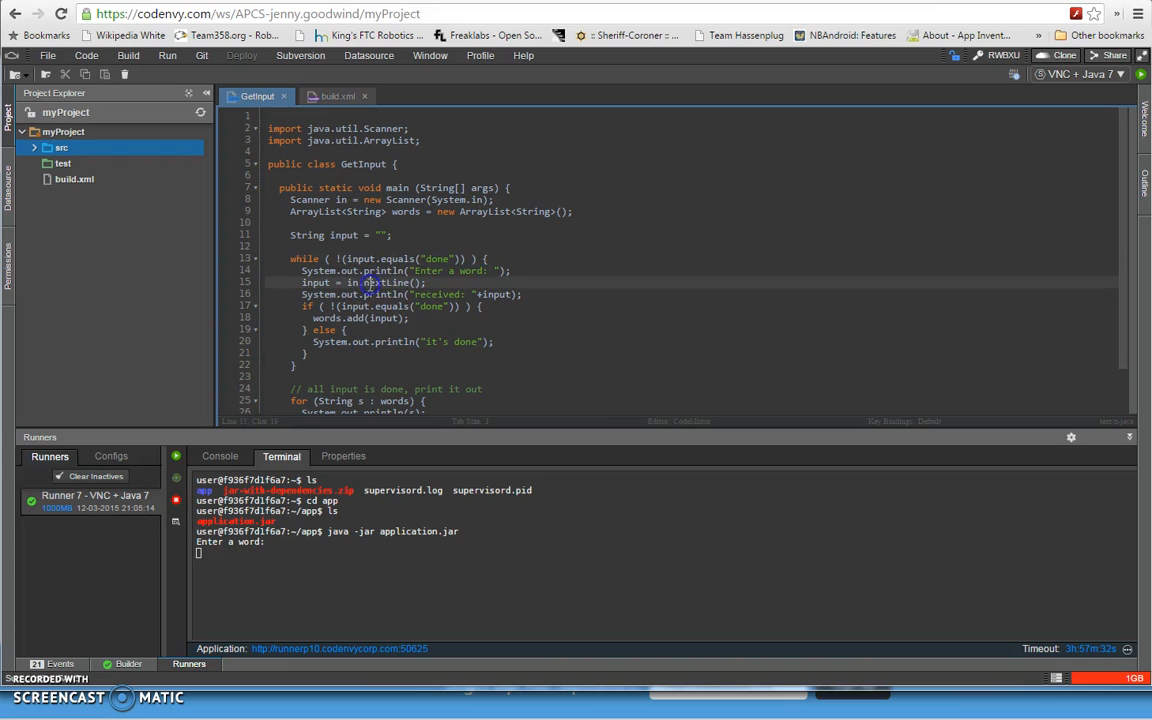
{"action": "mouse_move", "coordinate": [420, 474]}
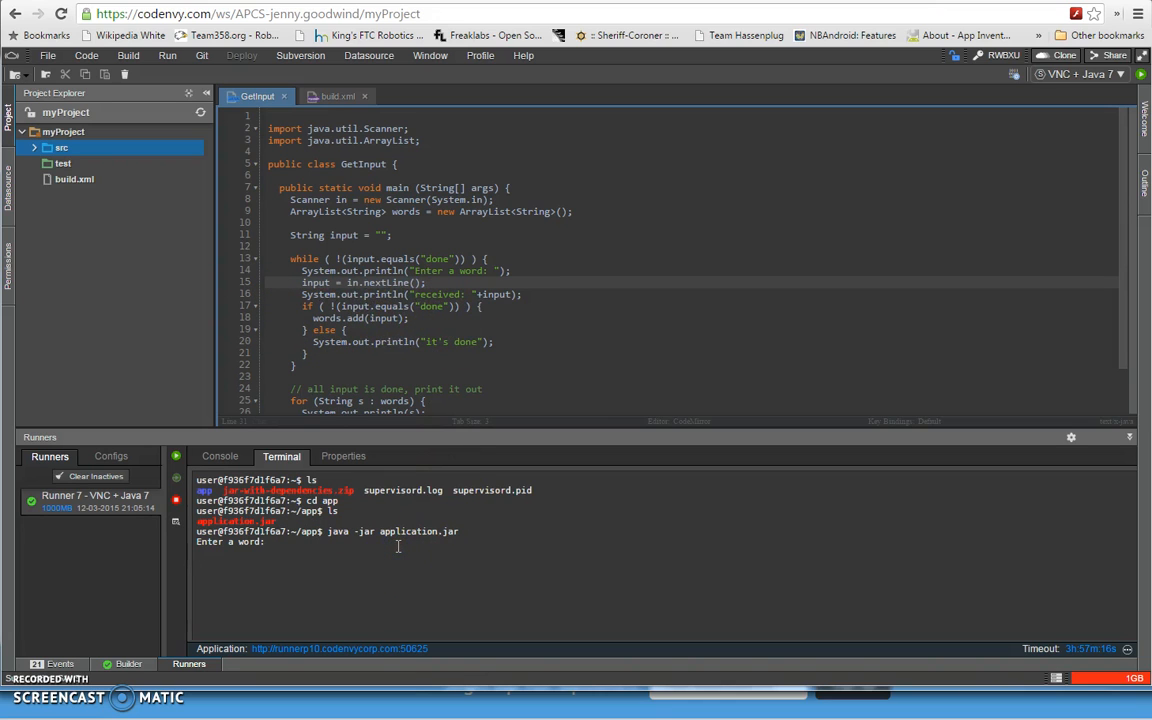
Step: Enter 'first line', 'secondl ine', 'more lines', 'last line', then 'done' into the program
{"action": "type", "text": "firs"}
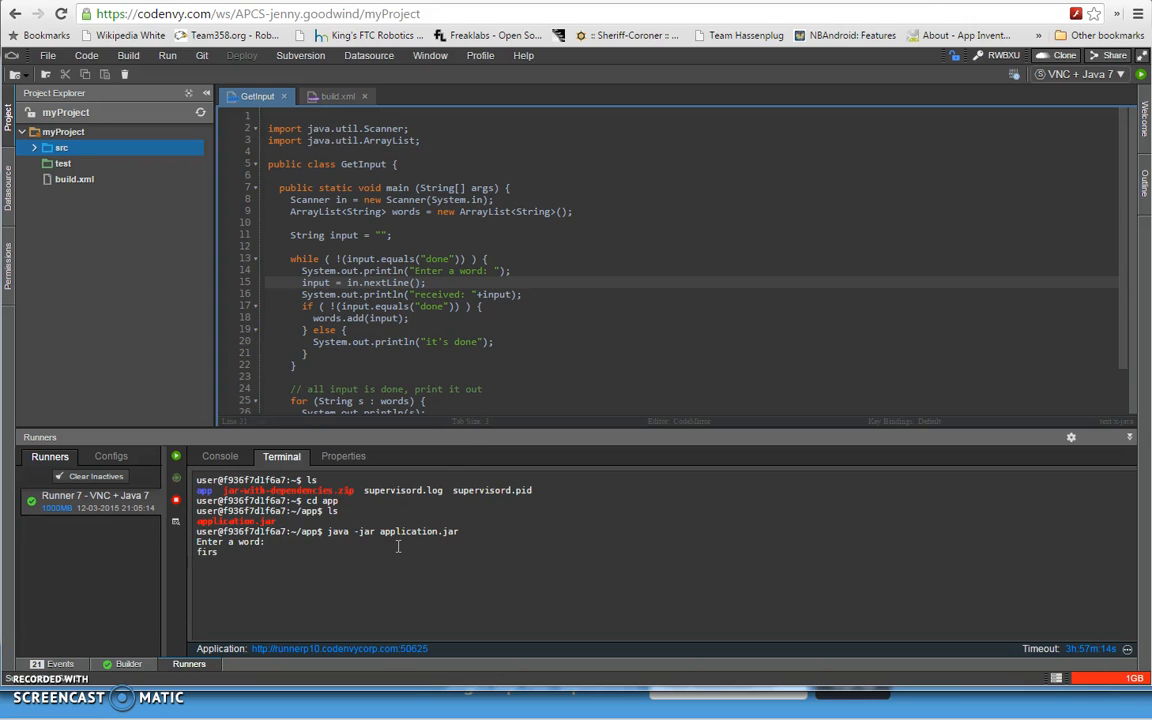
{"action": "type", "text": "first line"}
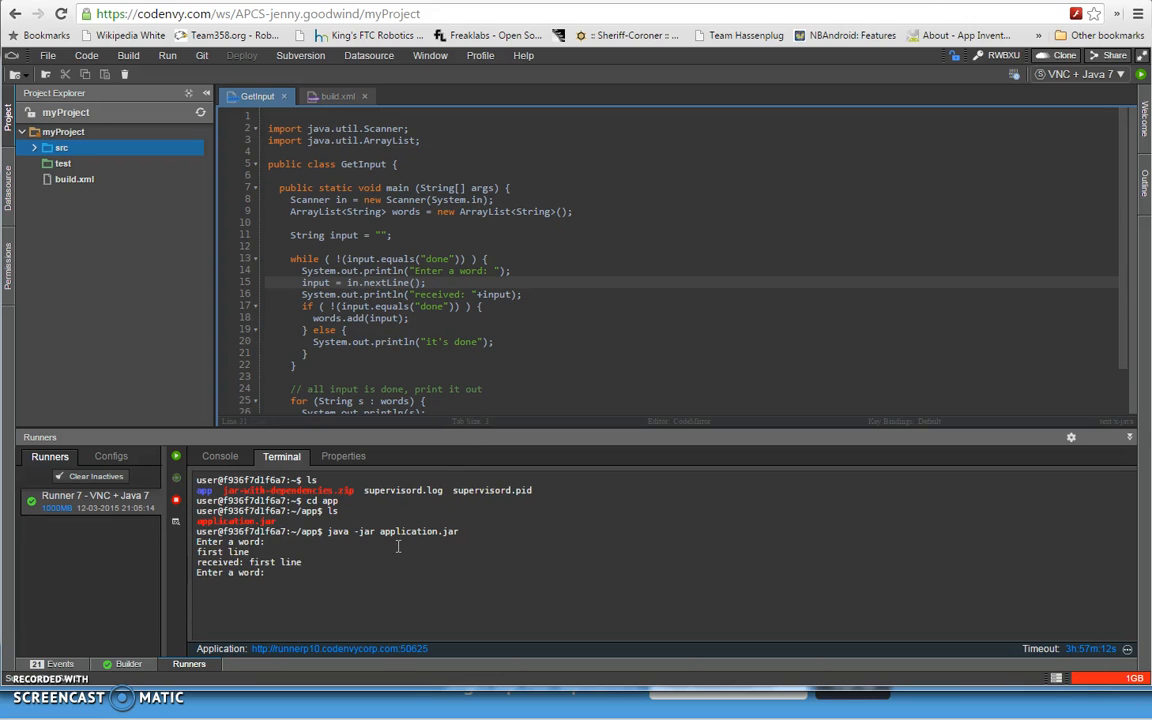
{"action": "type", "text": "secondl ine"}
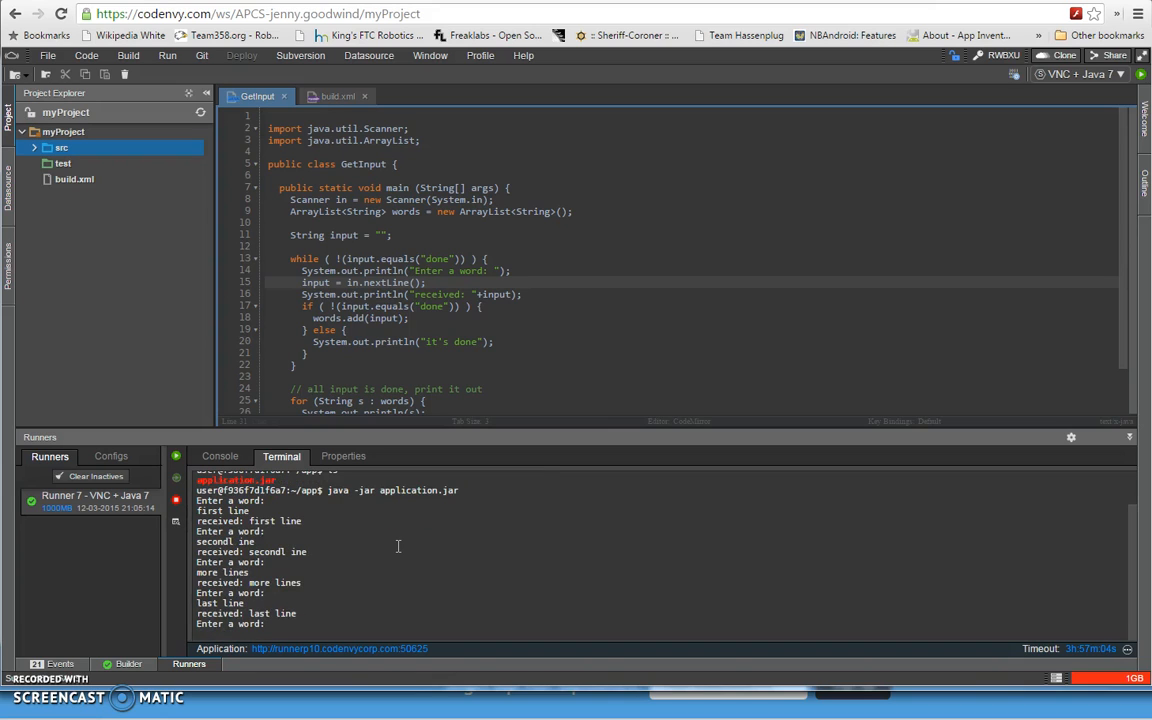
{"action": "type", "text": "done"}
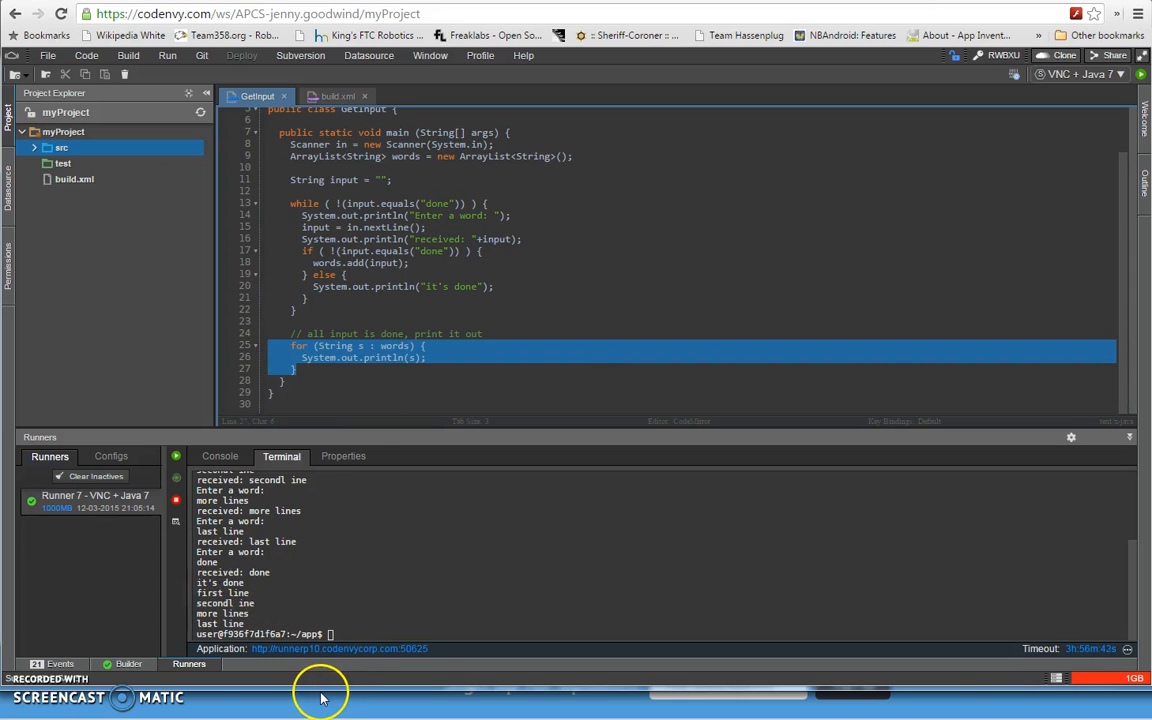
{"action": "mouse_move", "coordinate": [278, 488]}
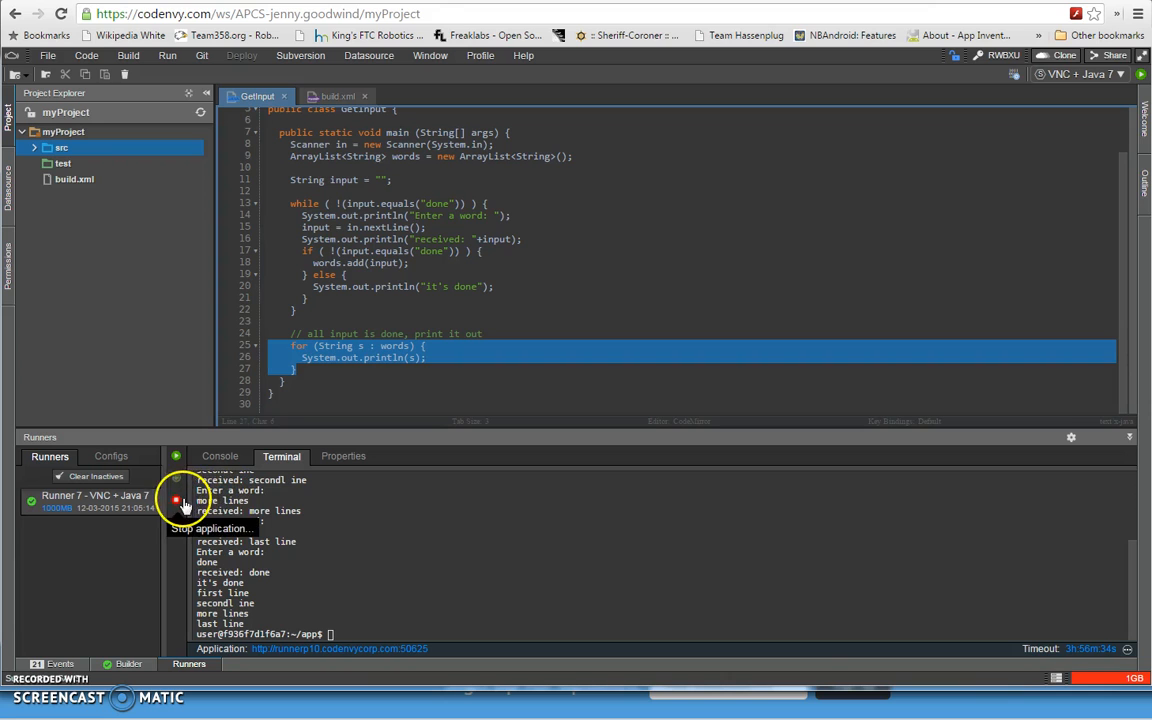
{"action": "mouse_move", "coordinate": [288, 541]}
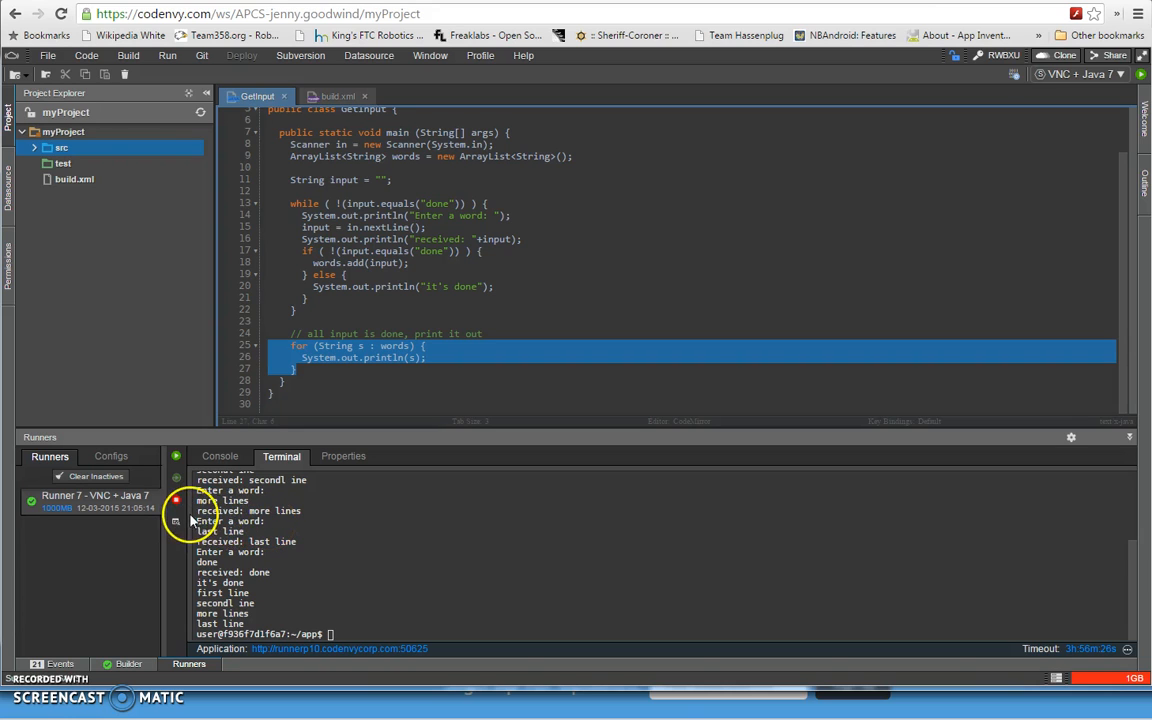
Step: Stop the running application with the red Stop button in the Runners toolbar
{"action": "left_click", "coordinate": [176, 502]}
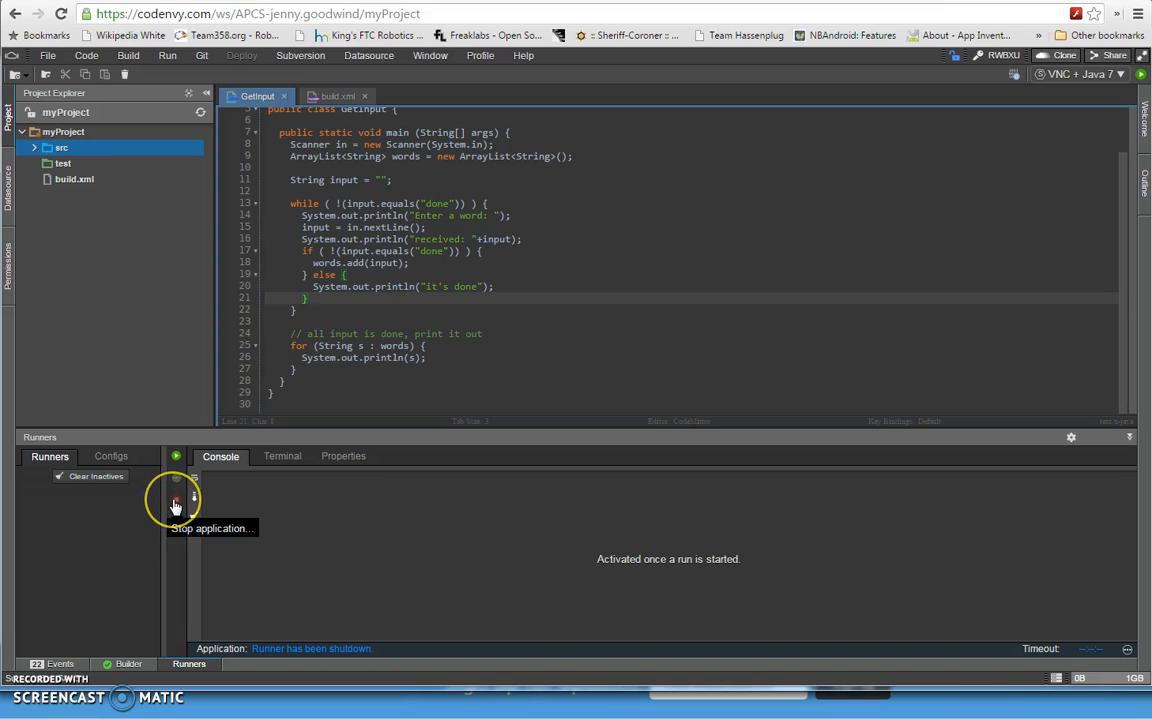
{"action": "mouse_move", "coordinate": [40, 505]}
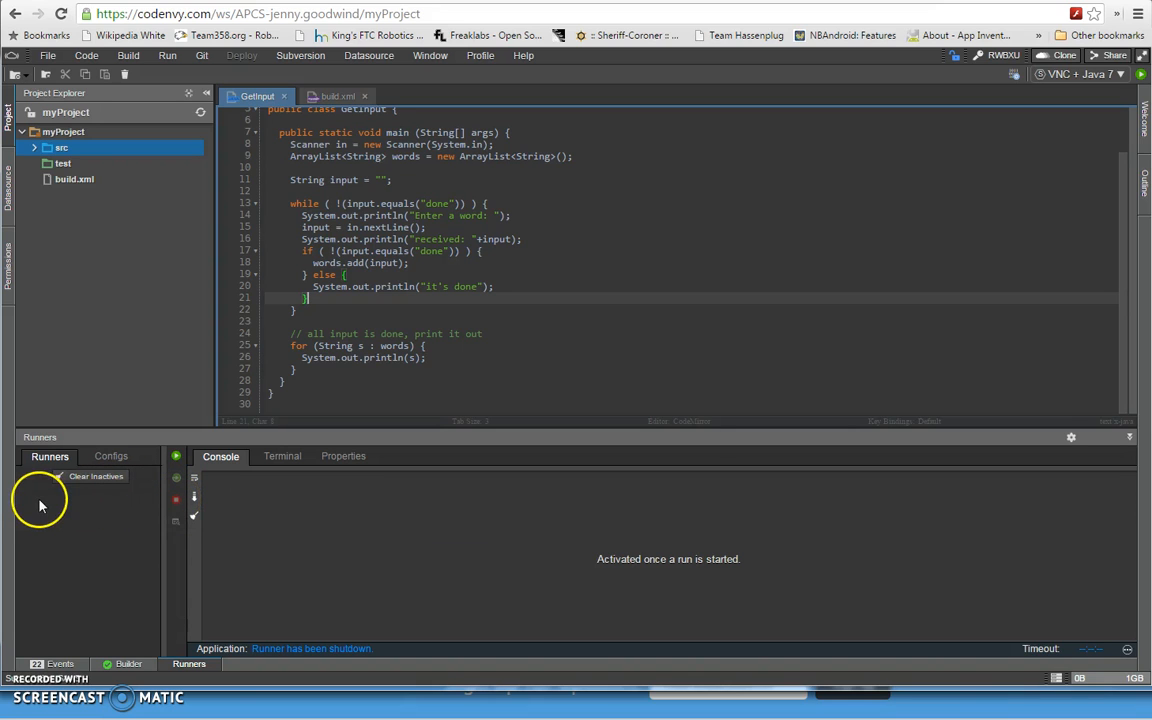
{"action": "mouse_move", "coordinate": [111, 512]}
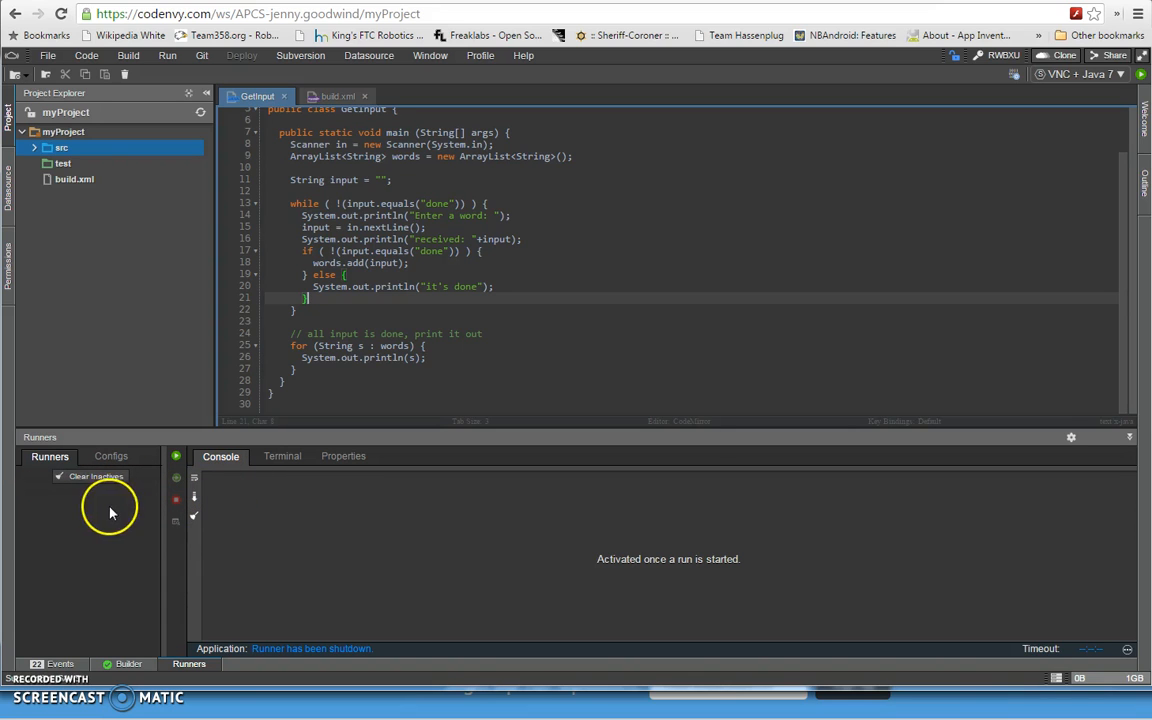
{"action": "mouse_move", "coordinate": [85, 542]}
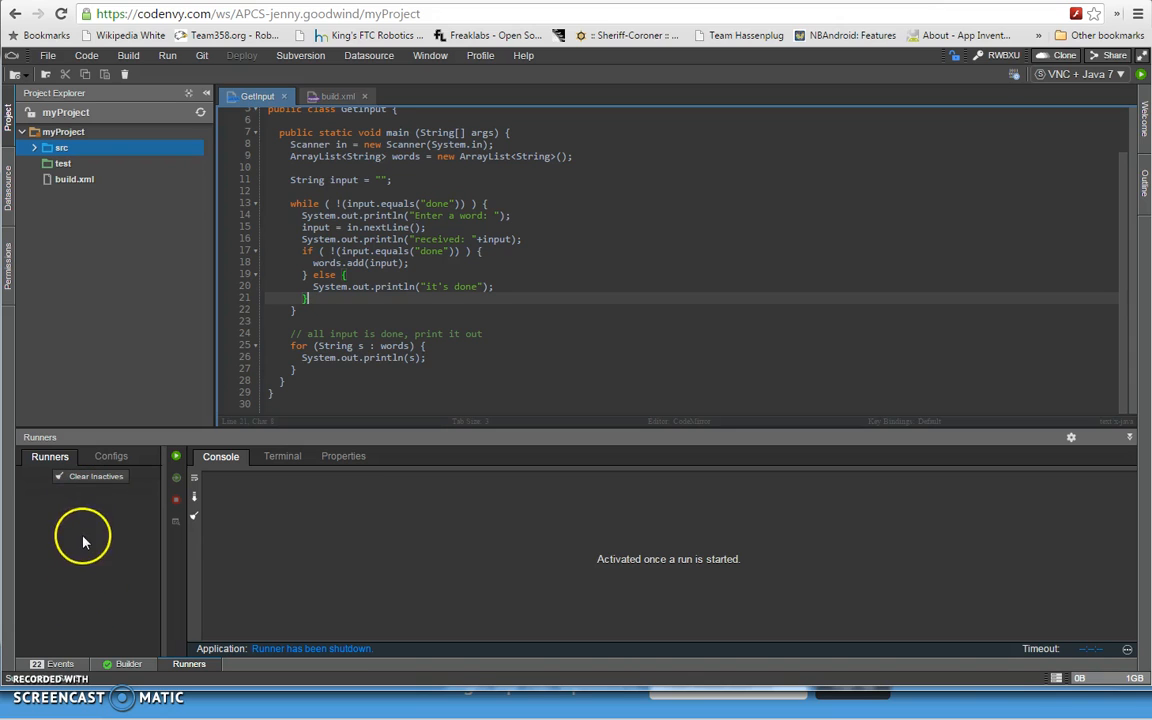
{"action": "mouse_move", "coordinate": [84, 516]}
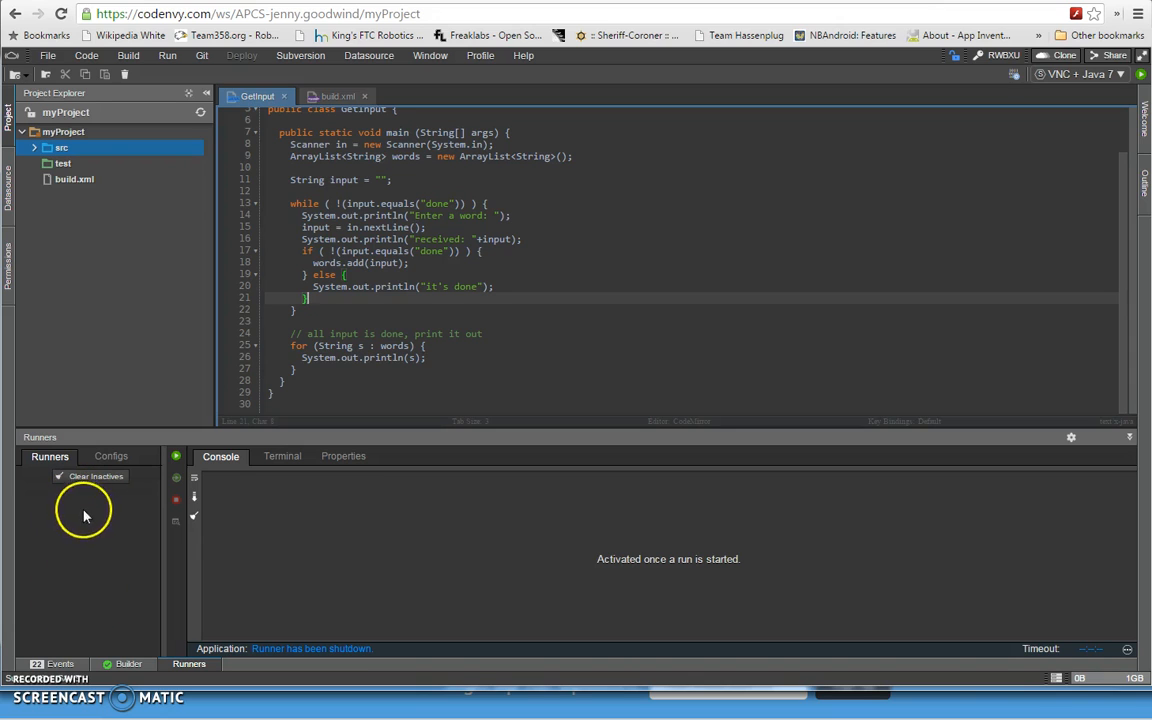
{"action": "mouse_move", "coordinate": [83, 590]}
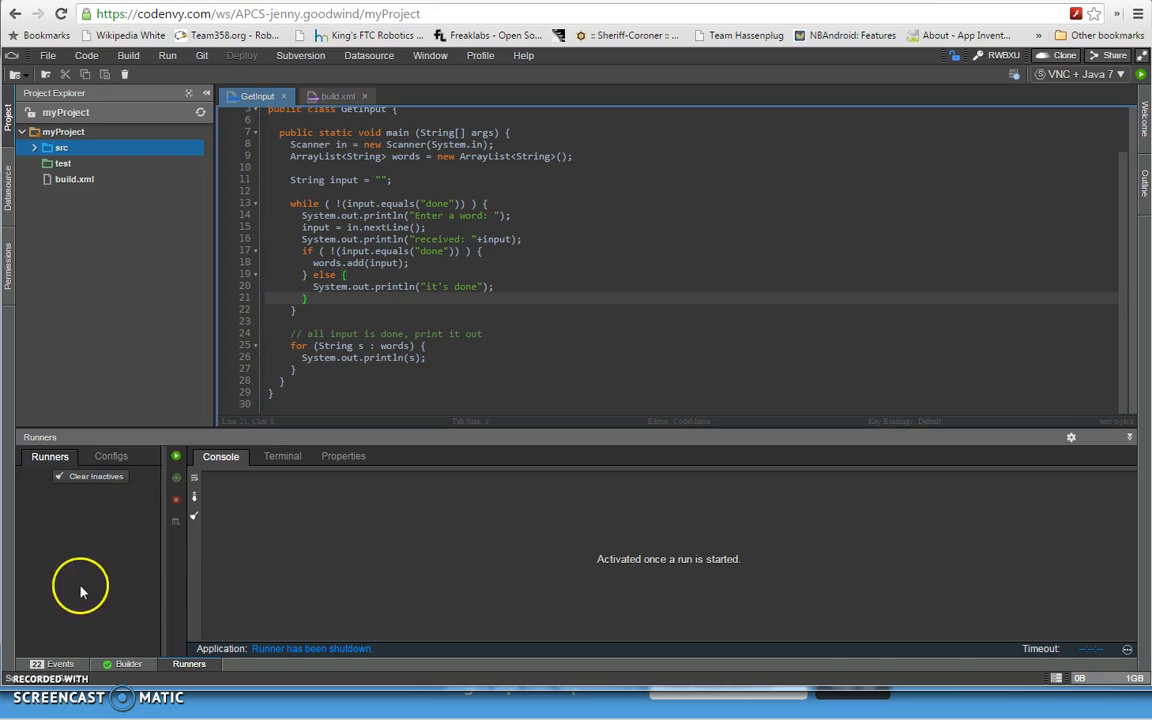
{"action": "mouse_move", "coordinate": [103, 516]}
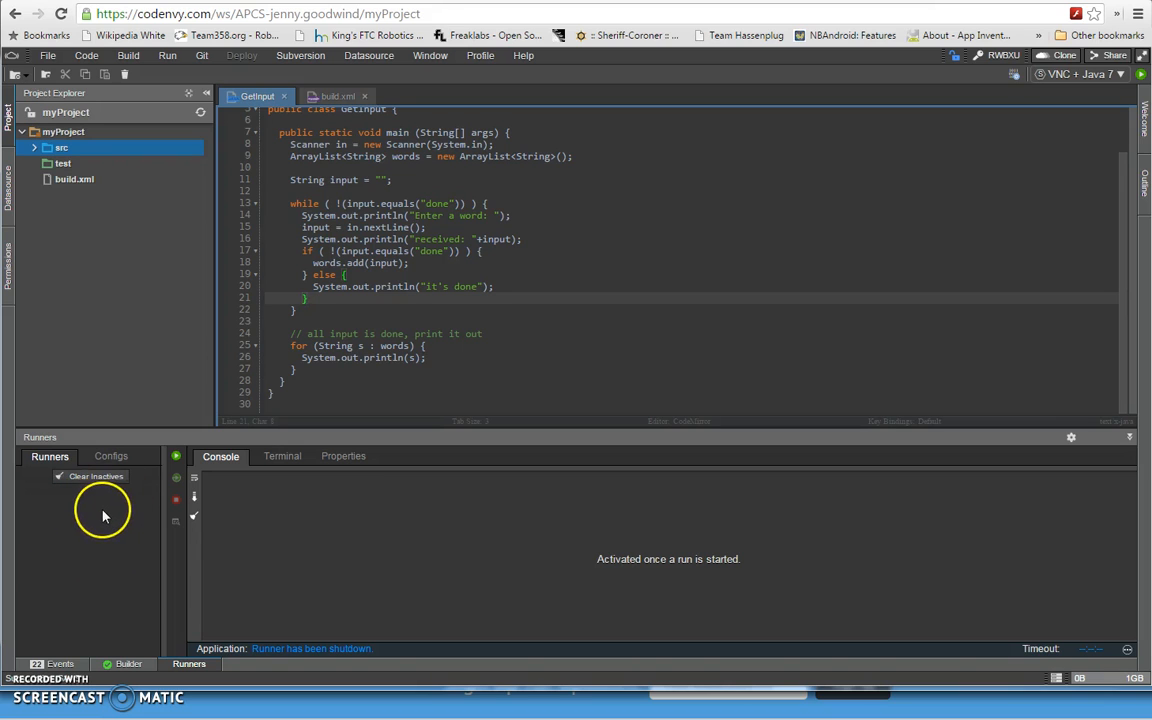
{"action": "mouse_move", "coordinate": [455, 316]}
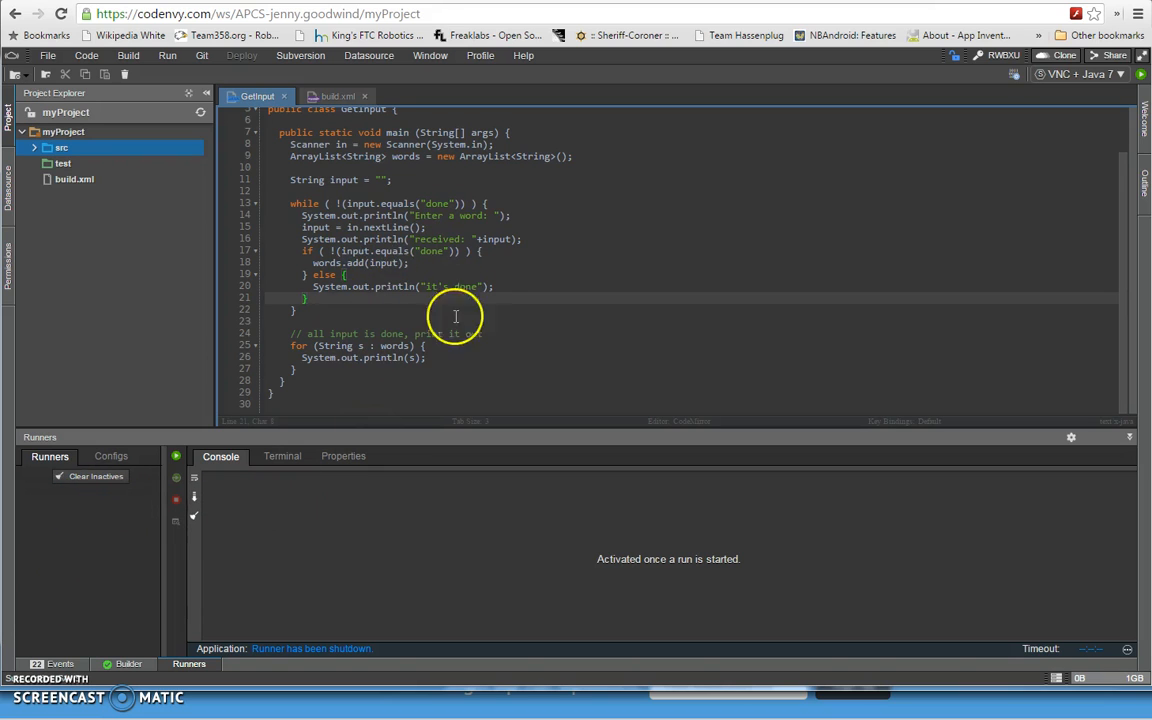
{"action": "mouse_move", "coordinate": [195, 517]}
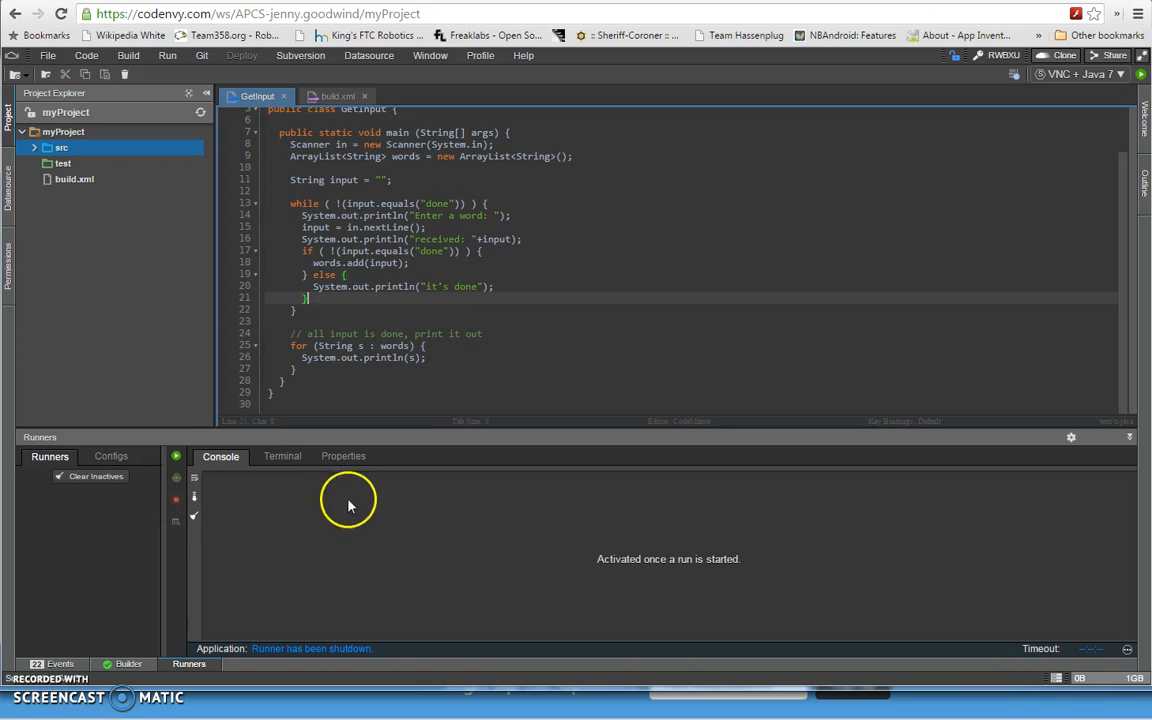
{"action": "mouse_move", "coordinate": [194, 500]}
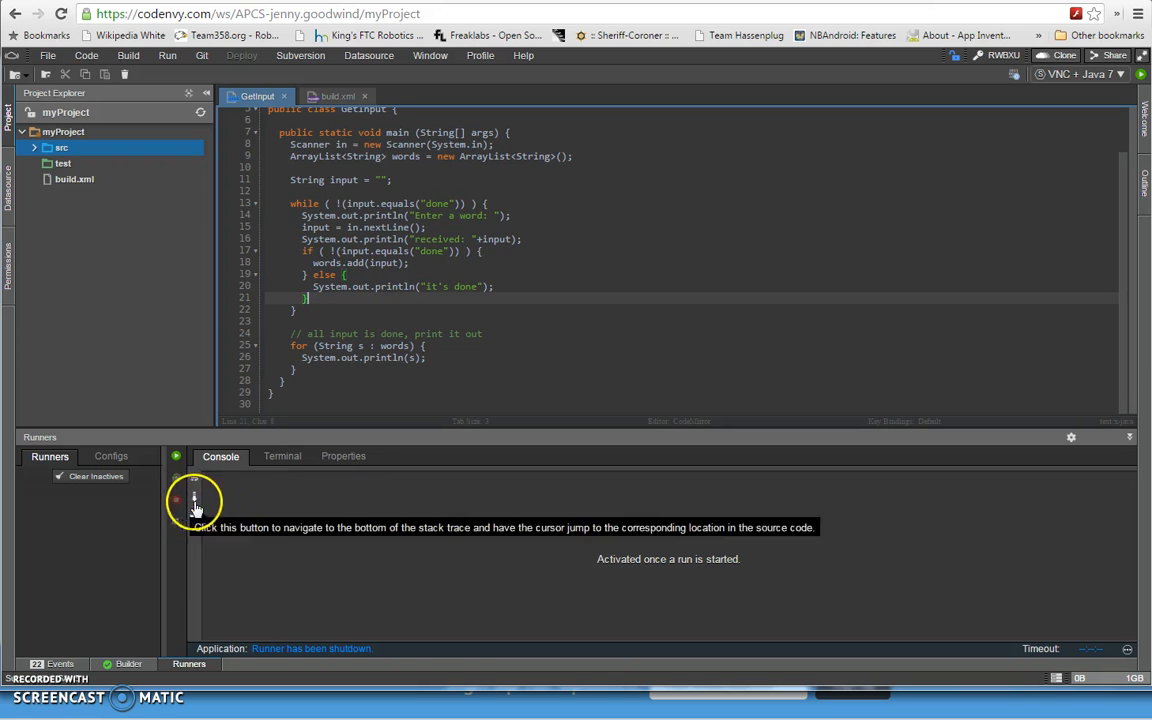
{"action": "mouse_move", "coordinate": [135, 505]}
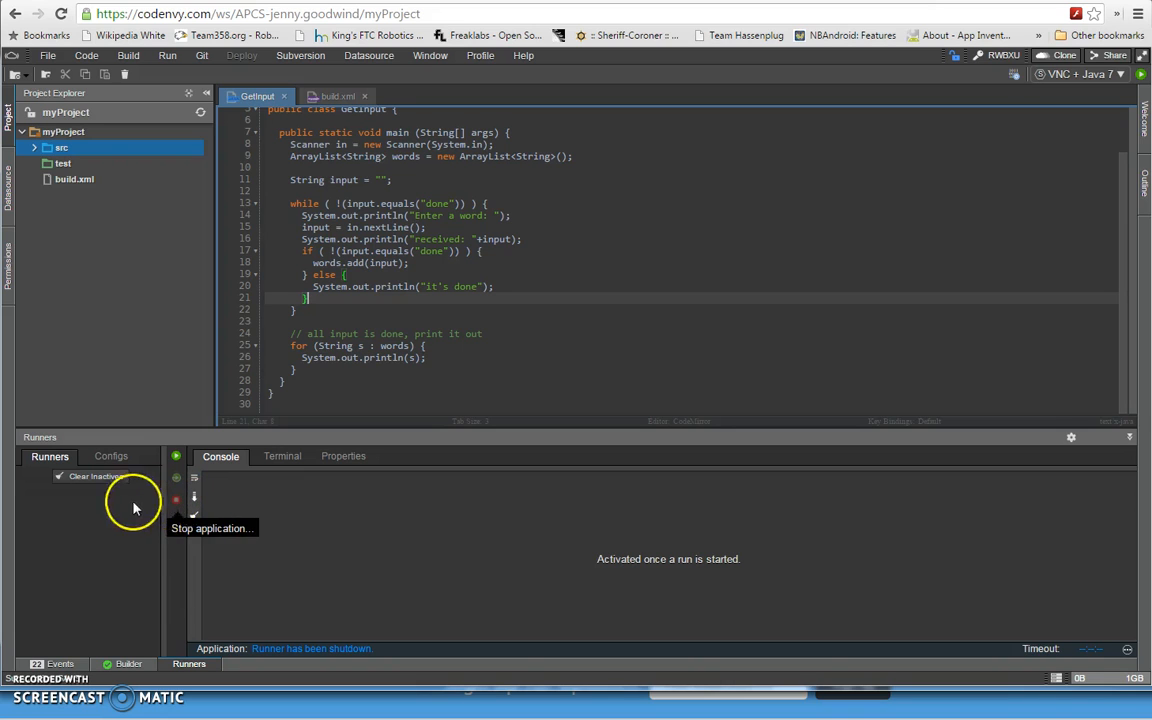